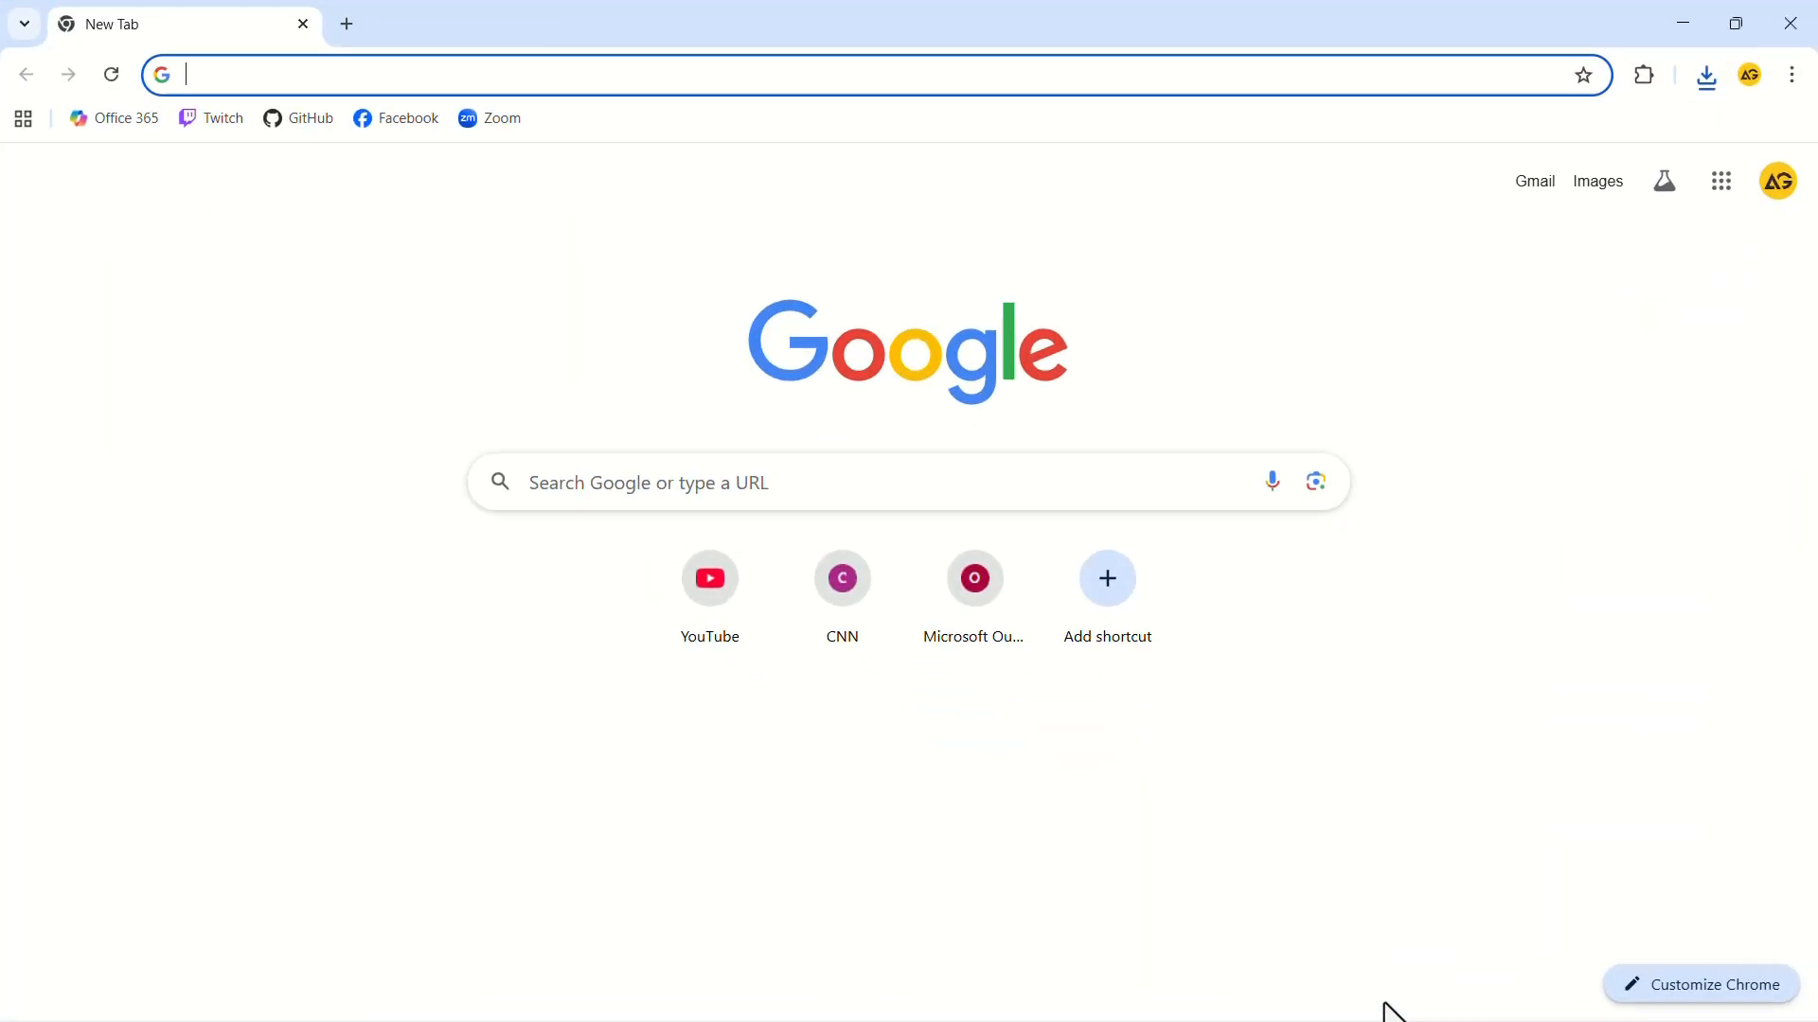
- Launch Gemini from the Google apps grid on the new tab
click(1721, 181)
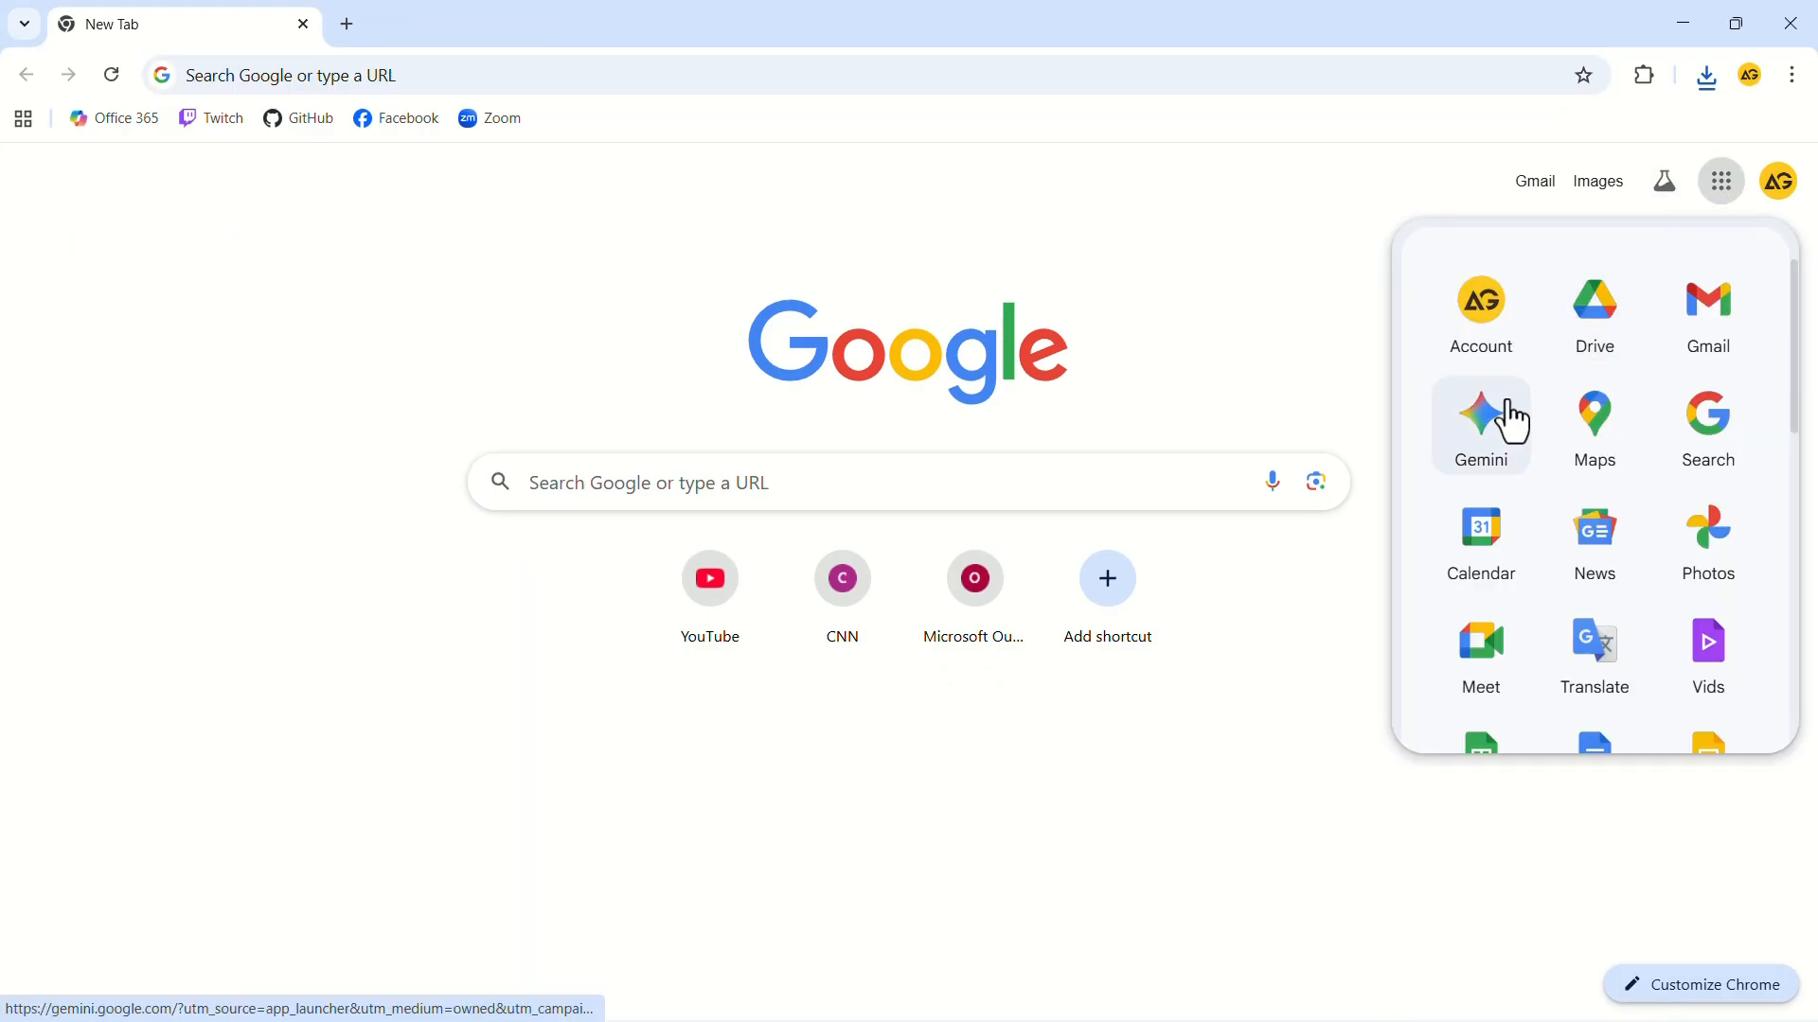
click(1480, 426)
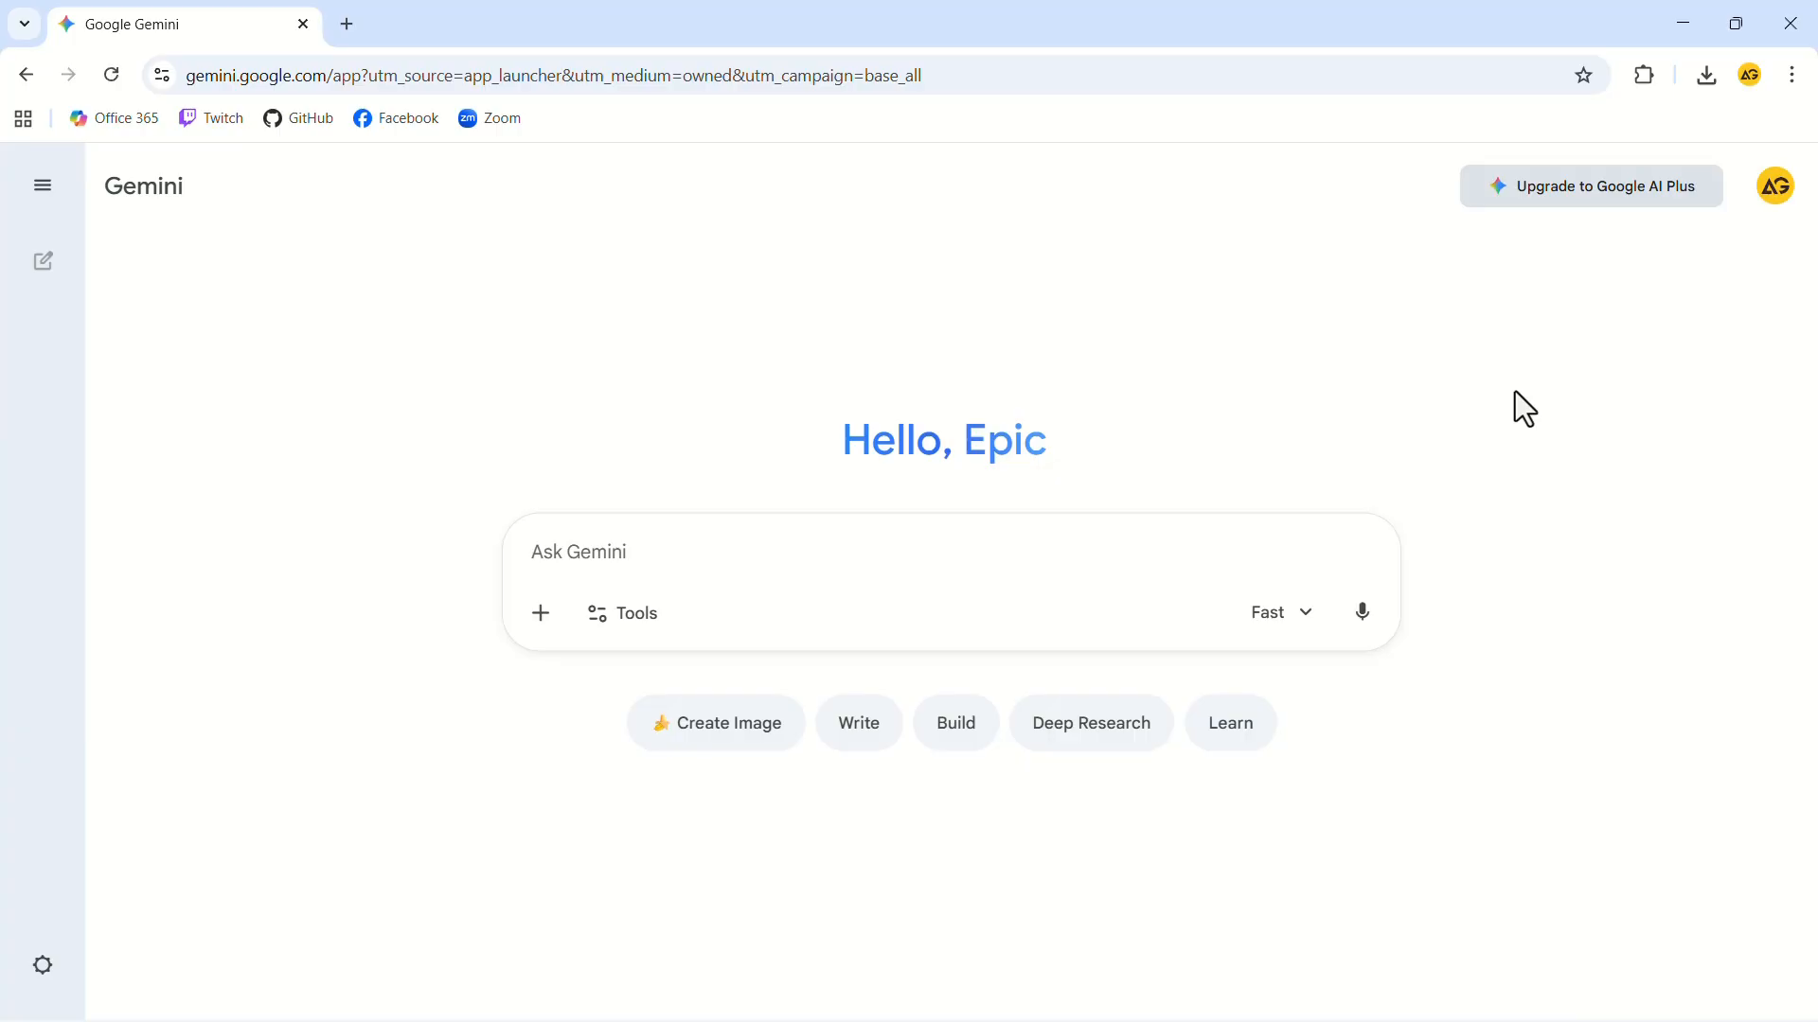
- Go to Explore Gems and expand the full Premade by Google list
click(44, 186)
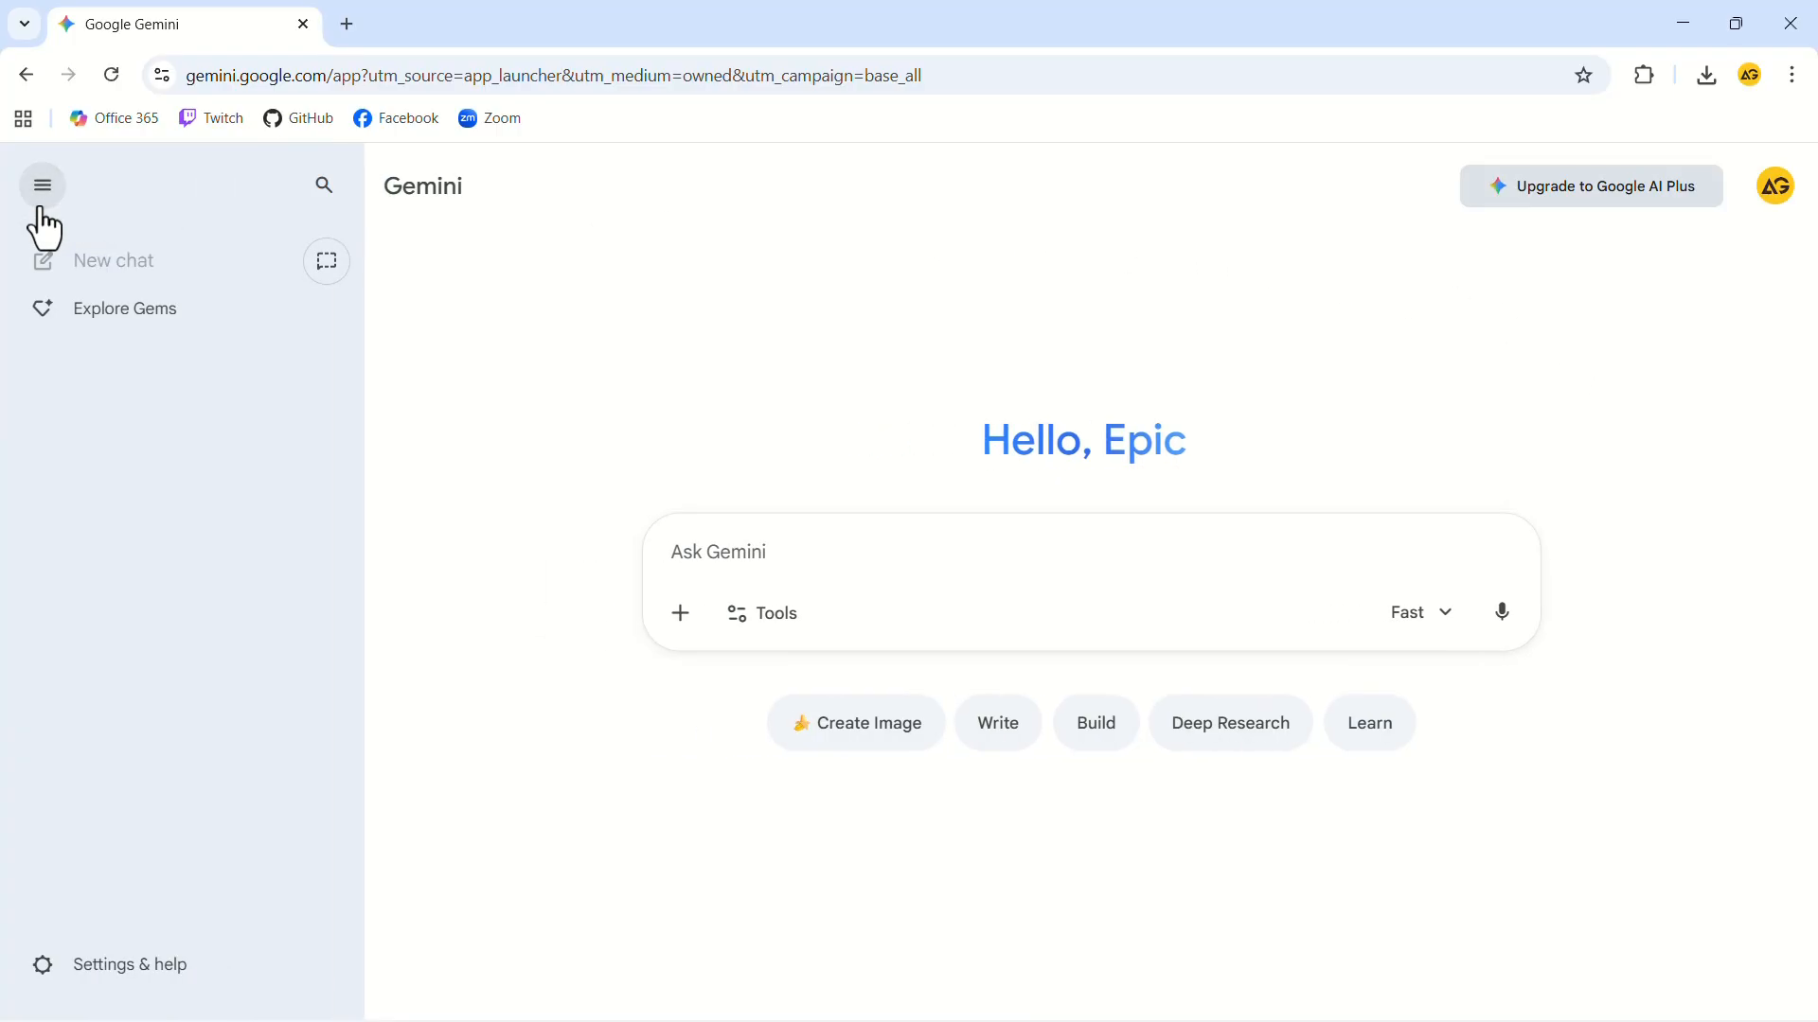
mouse_move(55, 244)
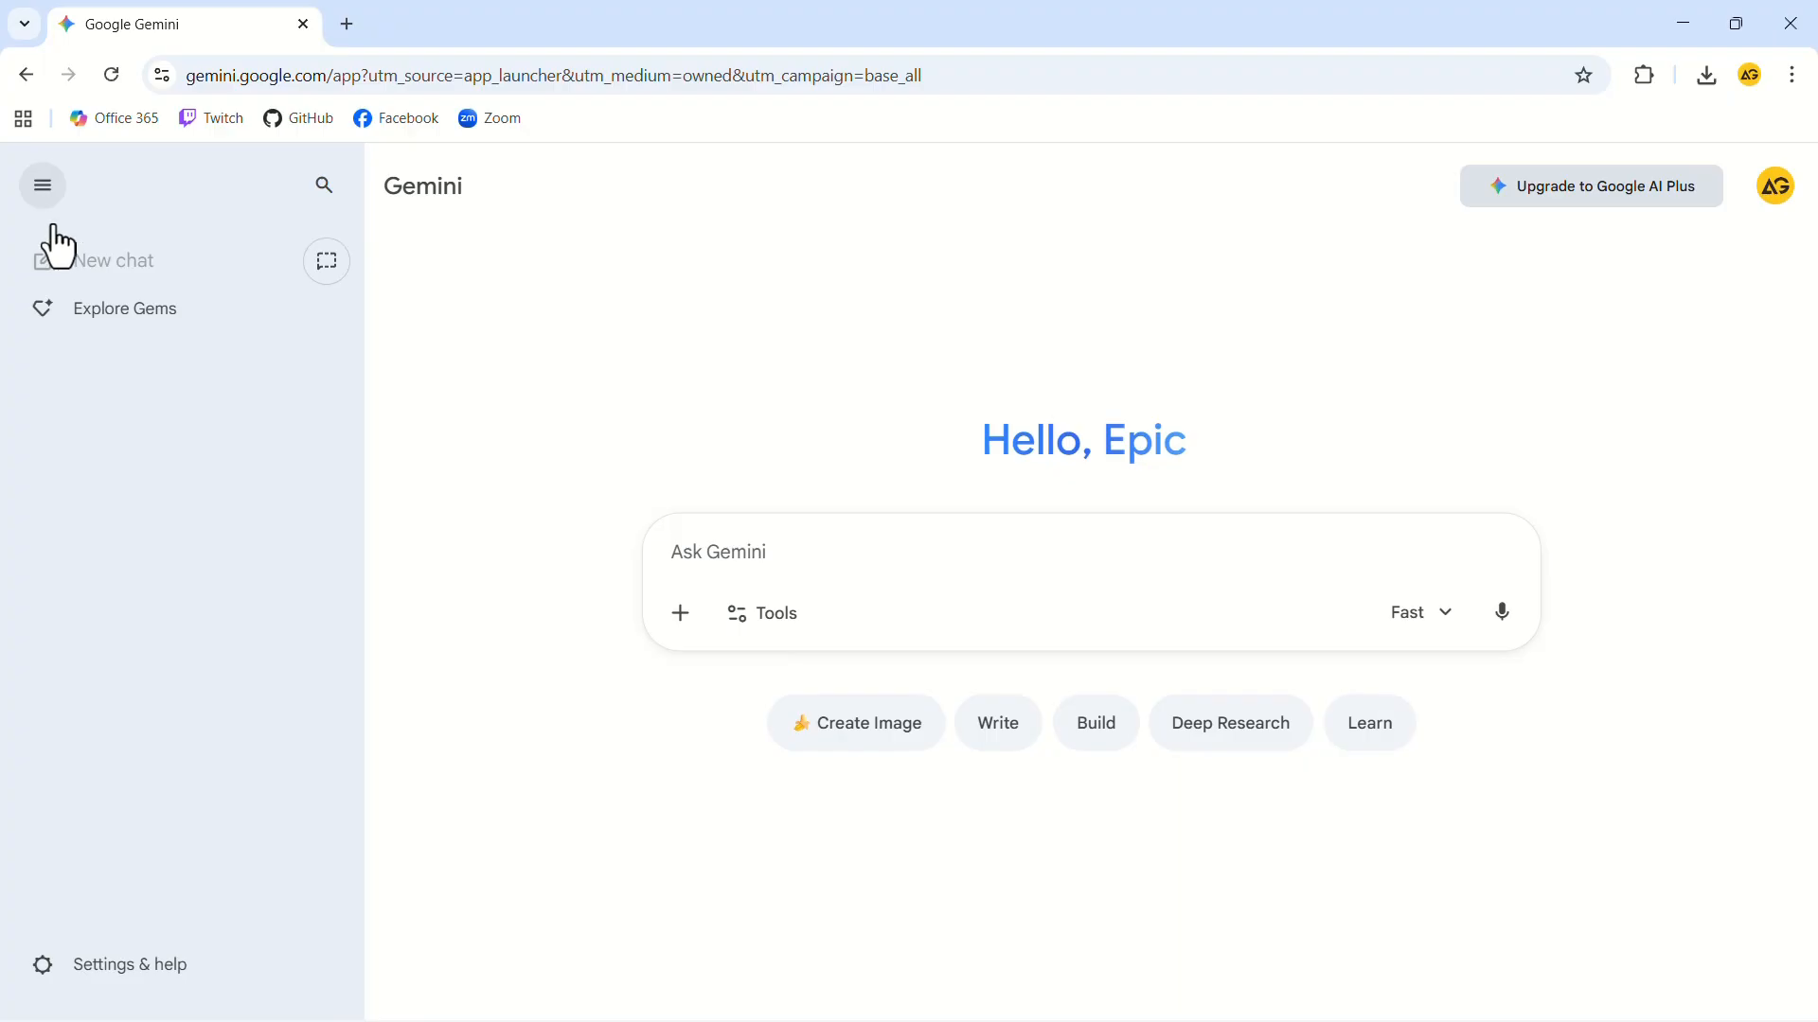
click(125, 307)
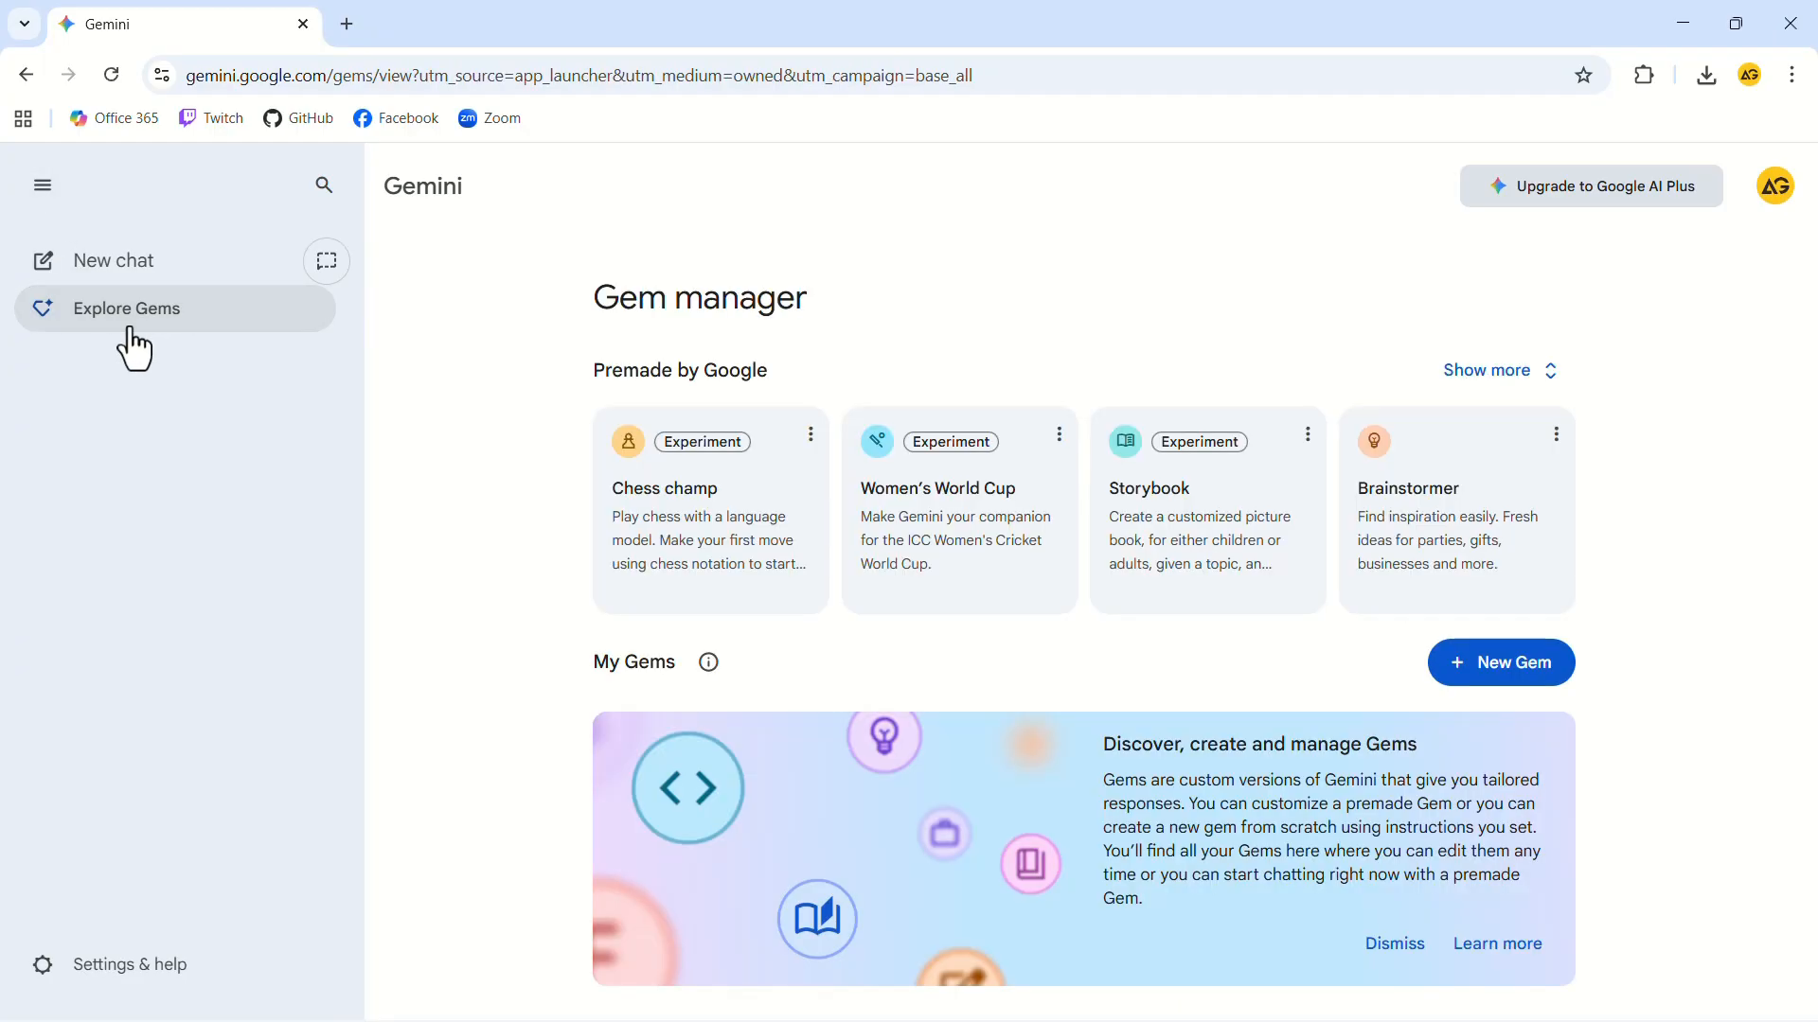
mouse_move(1494, 369)
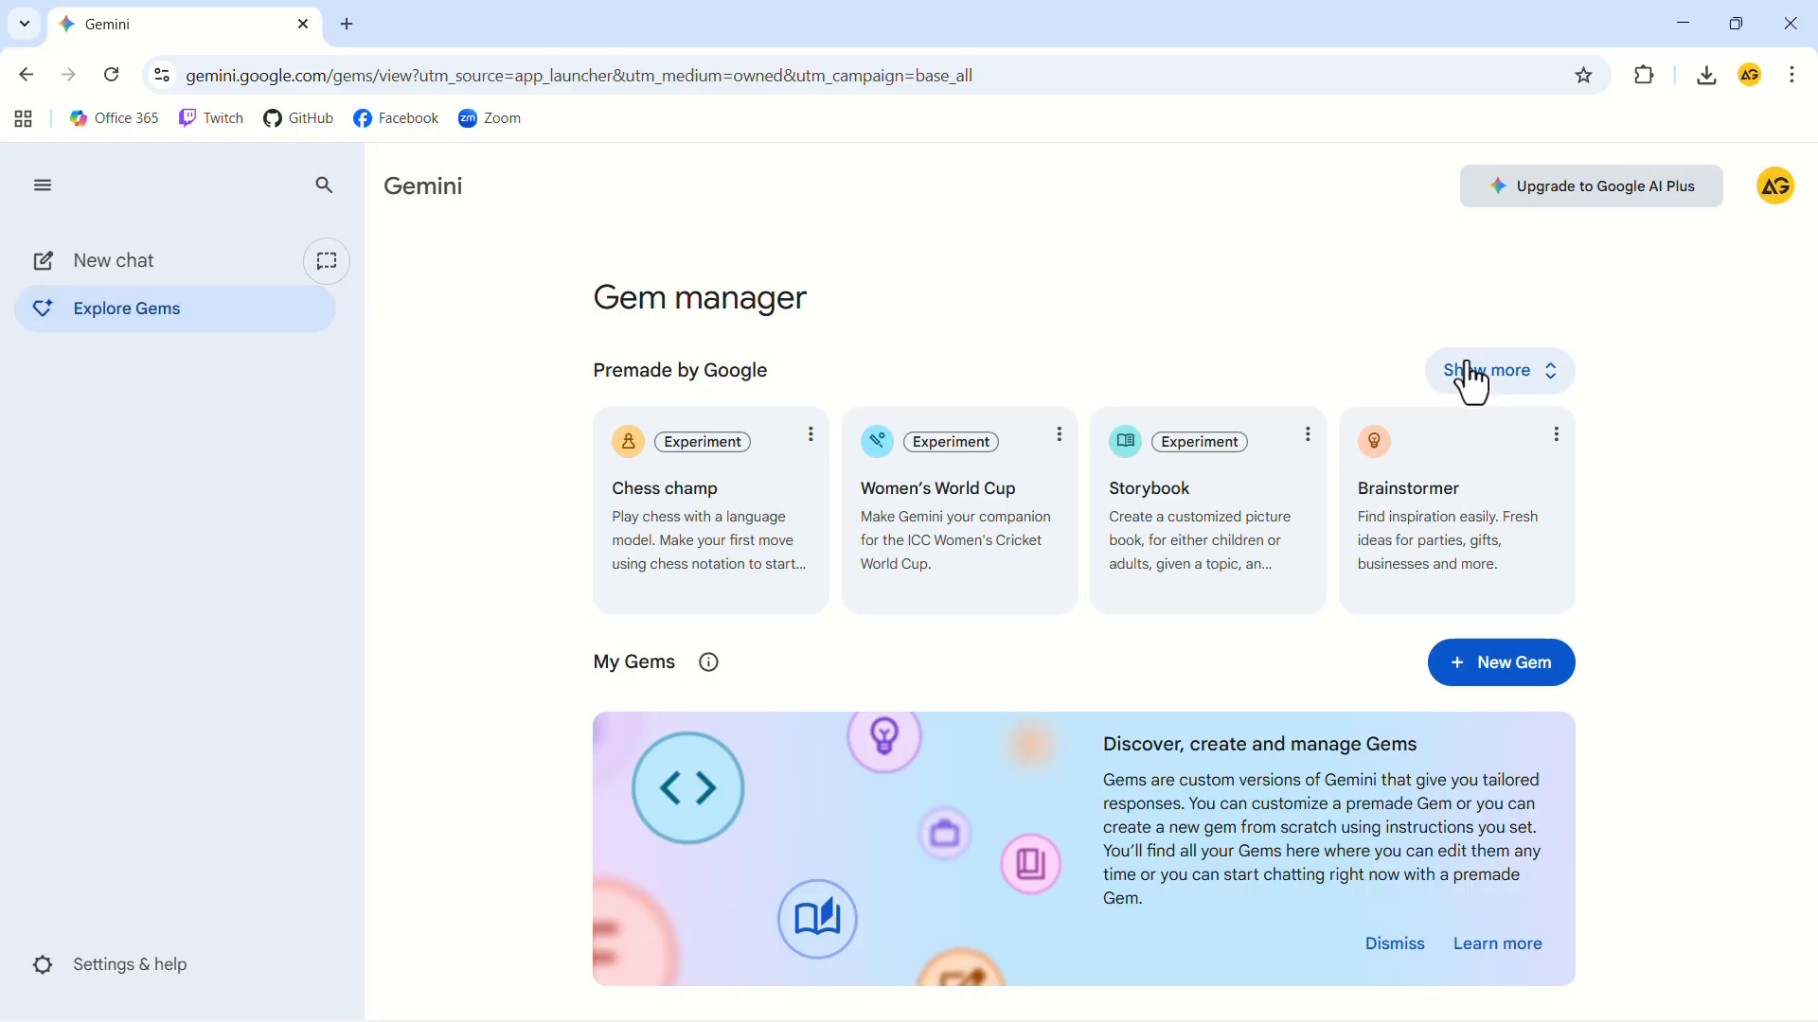
click(1492, 369)
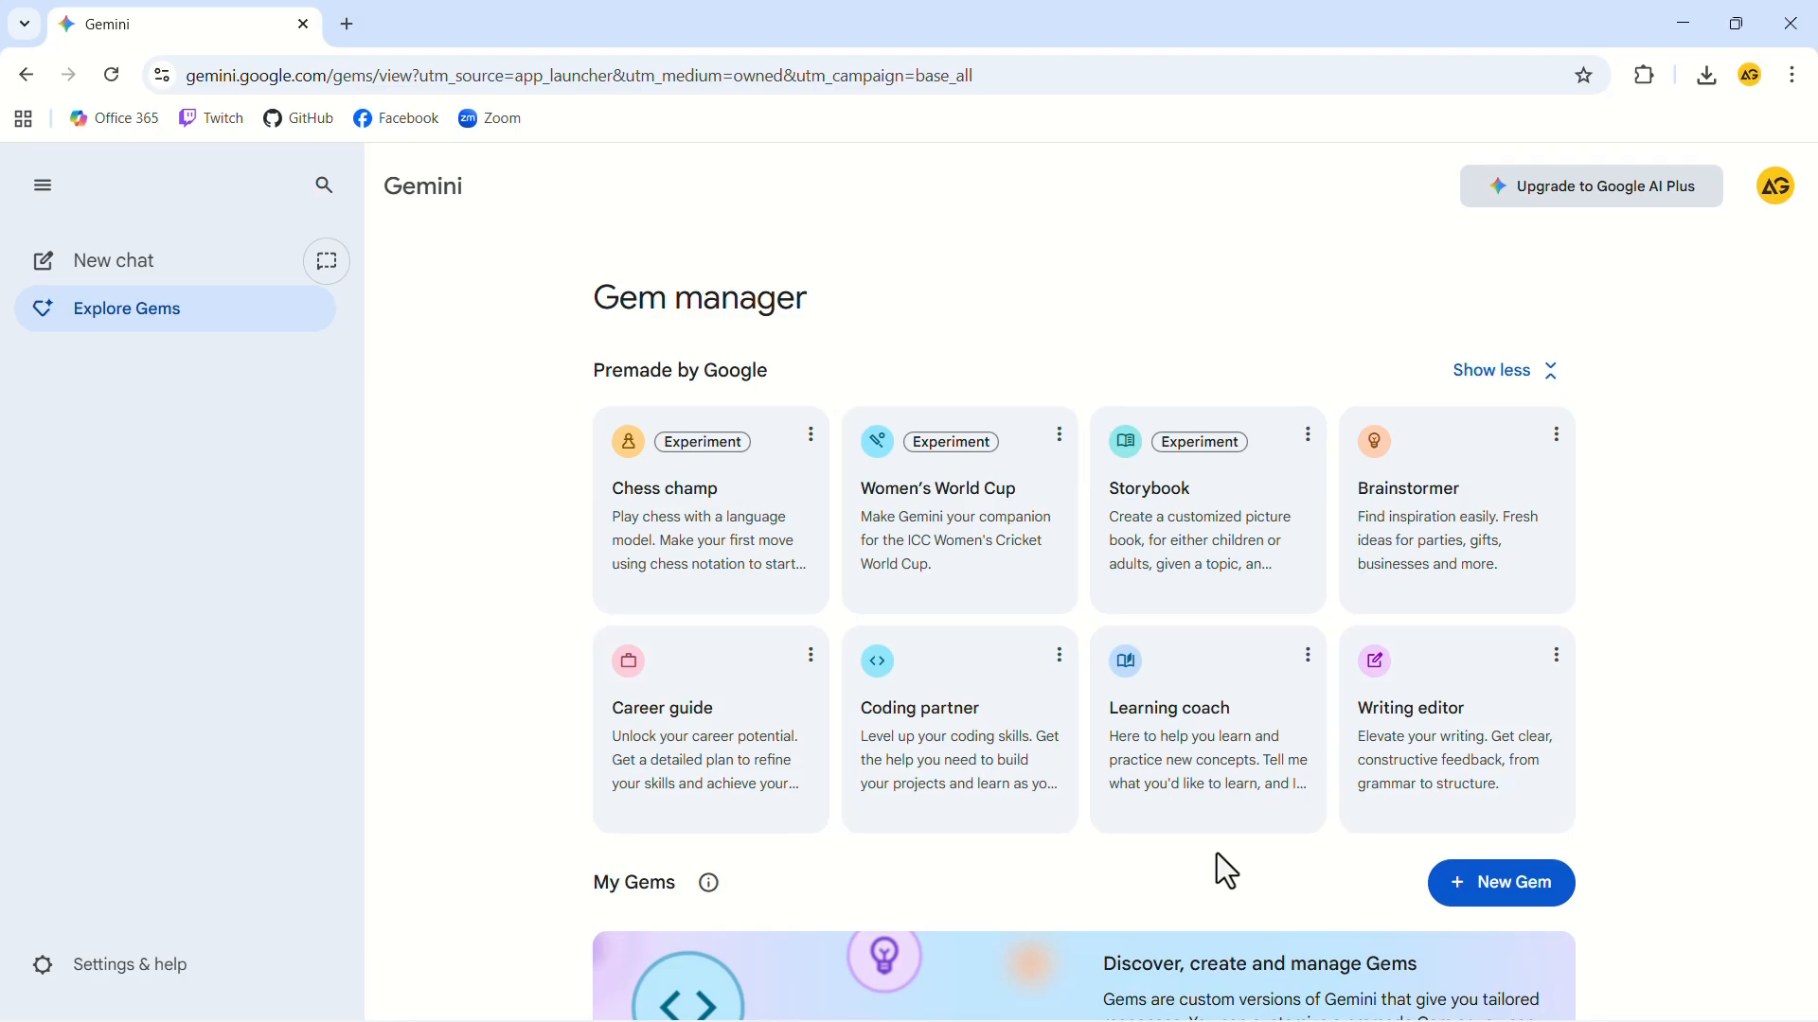
- Create a new Gem named 'Customer Review' and begin its task, context and format instructions
click(1500, 882)
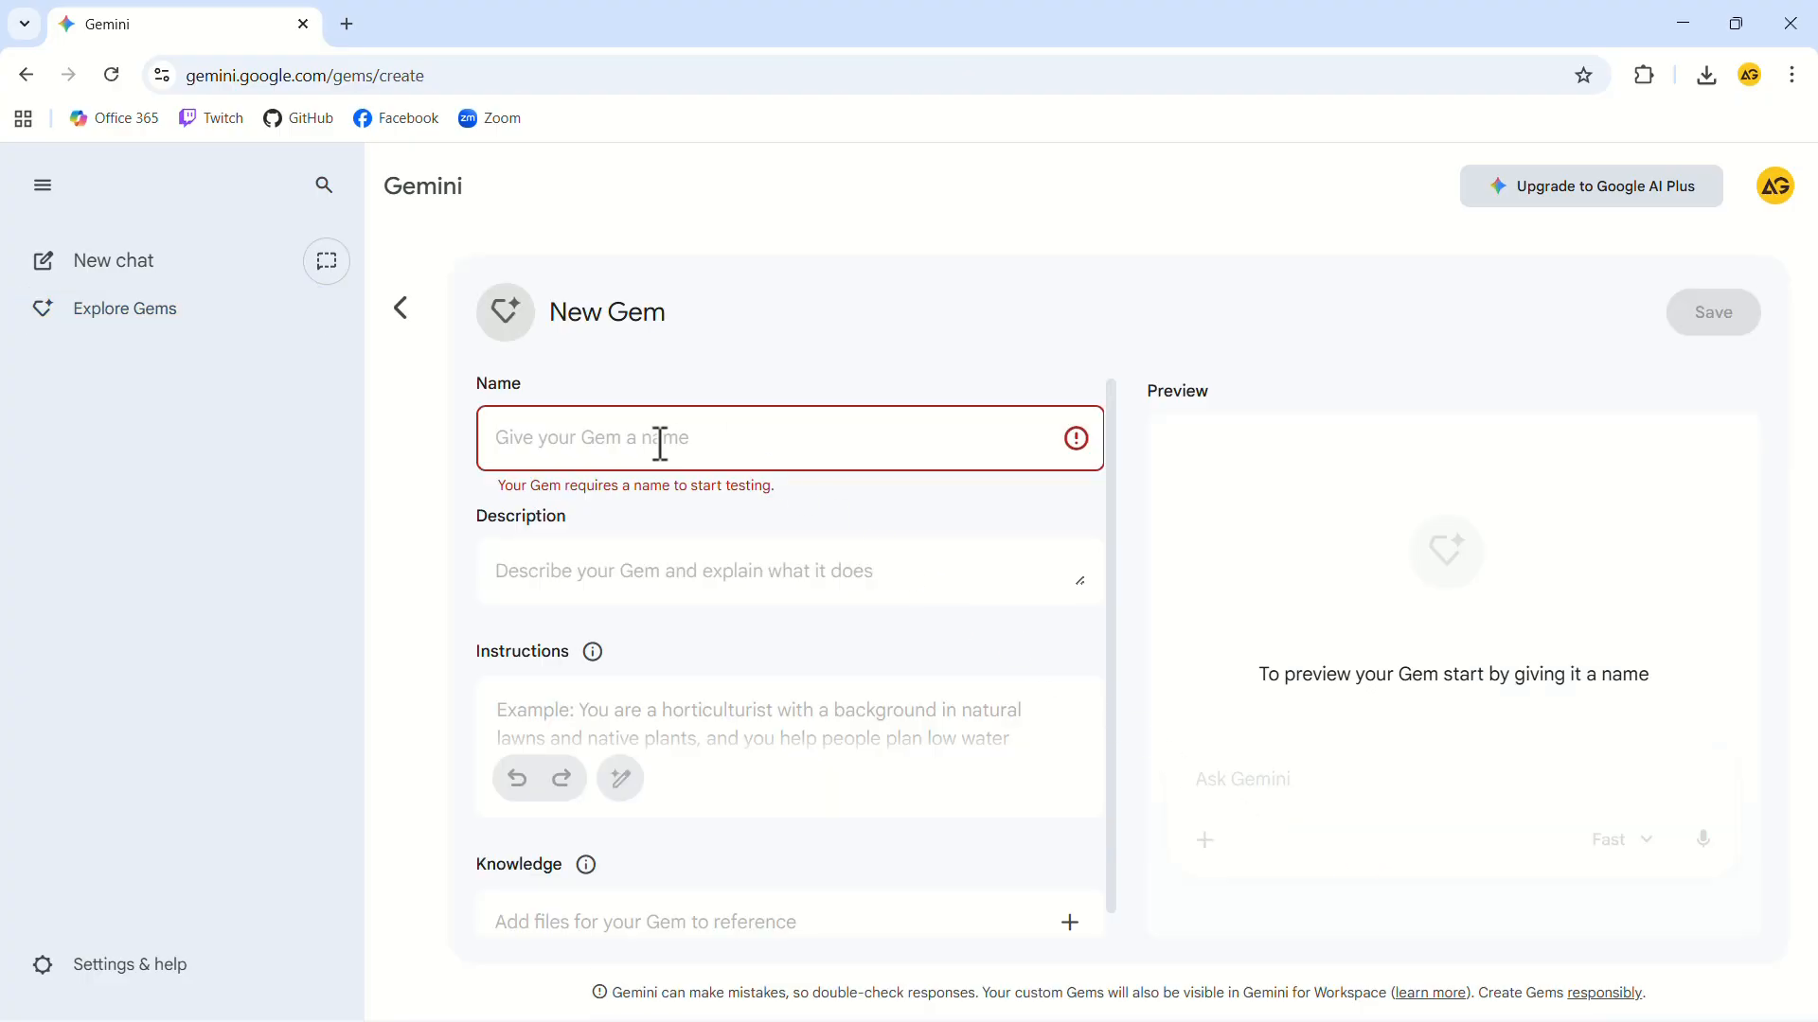
text(Customer Review)
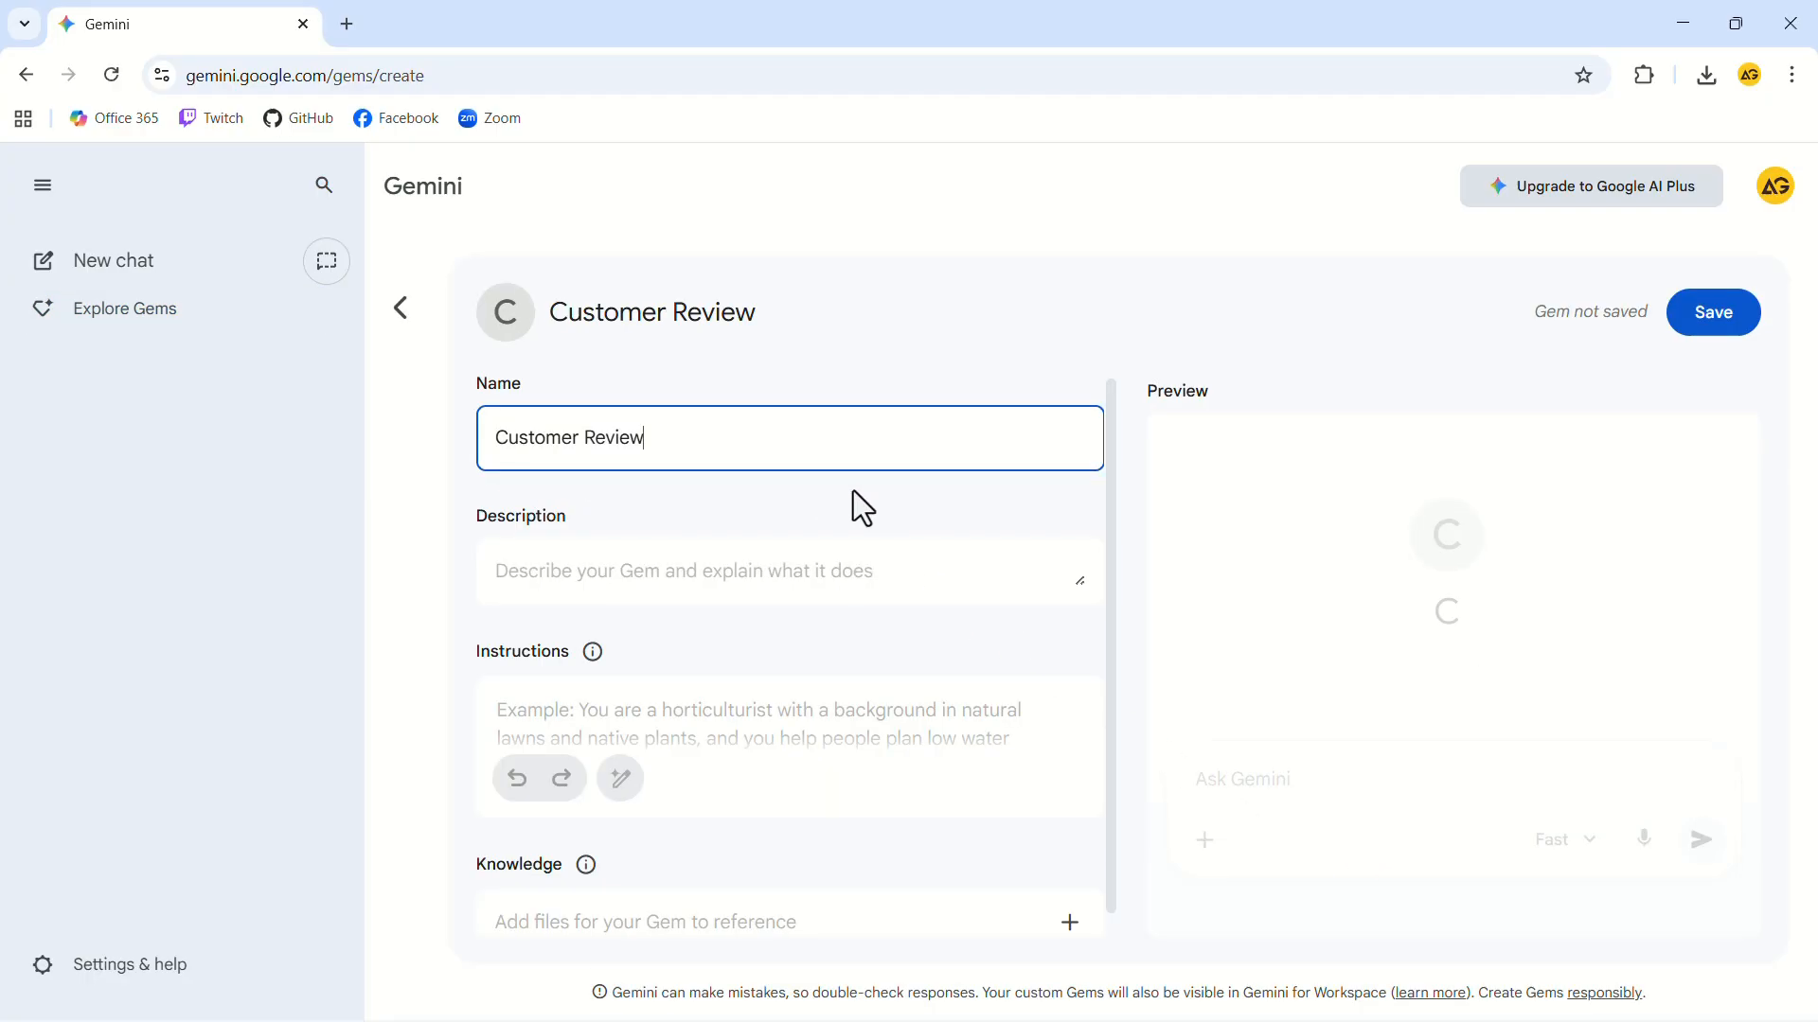
click(787, 570)
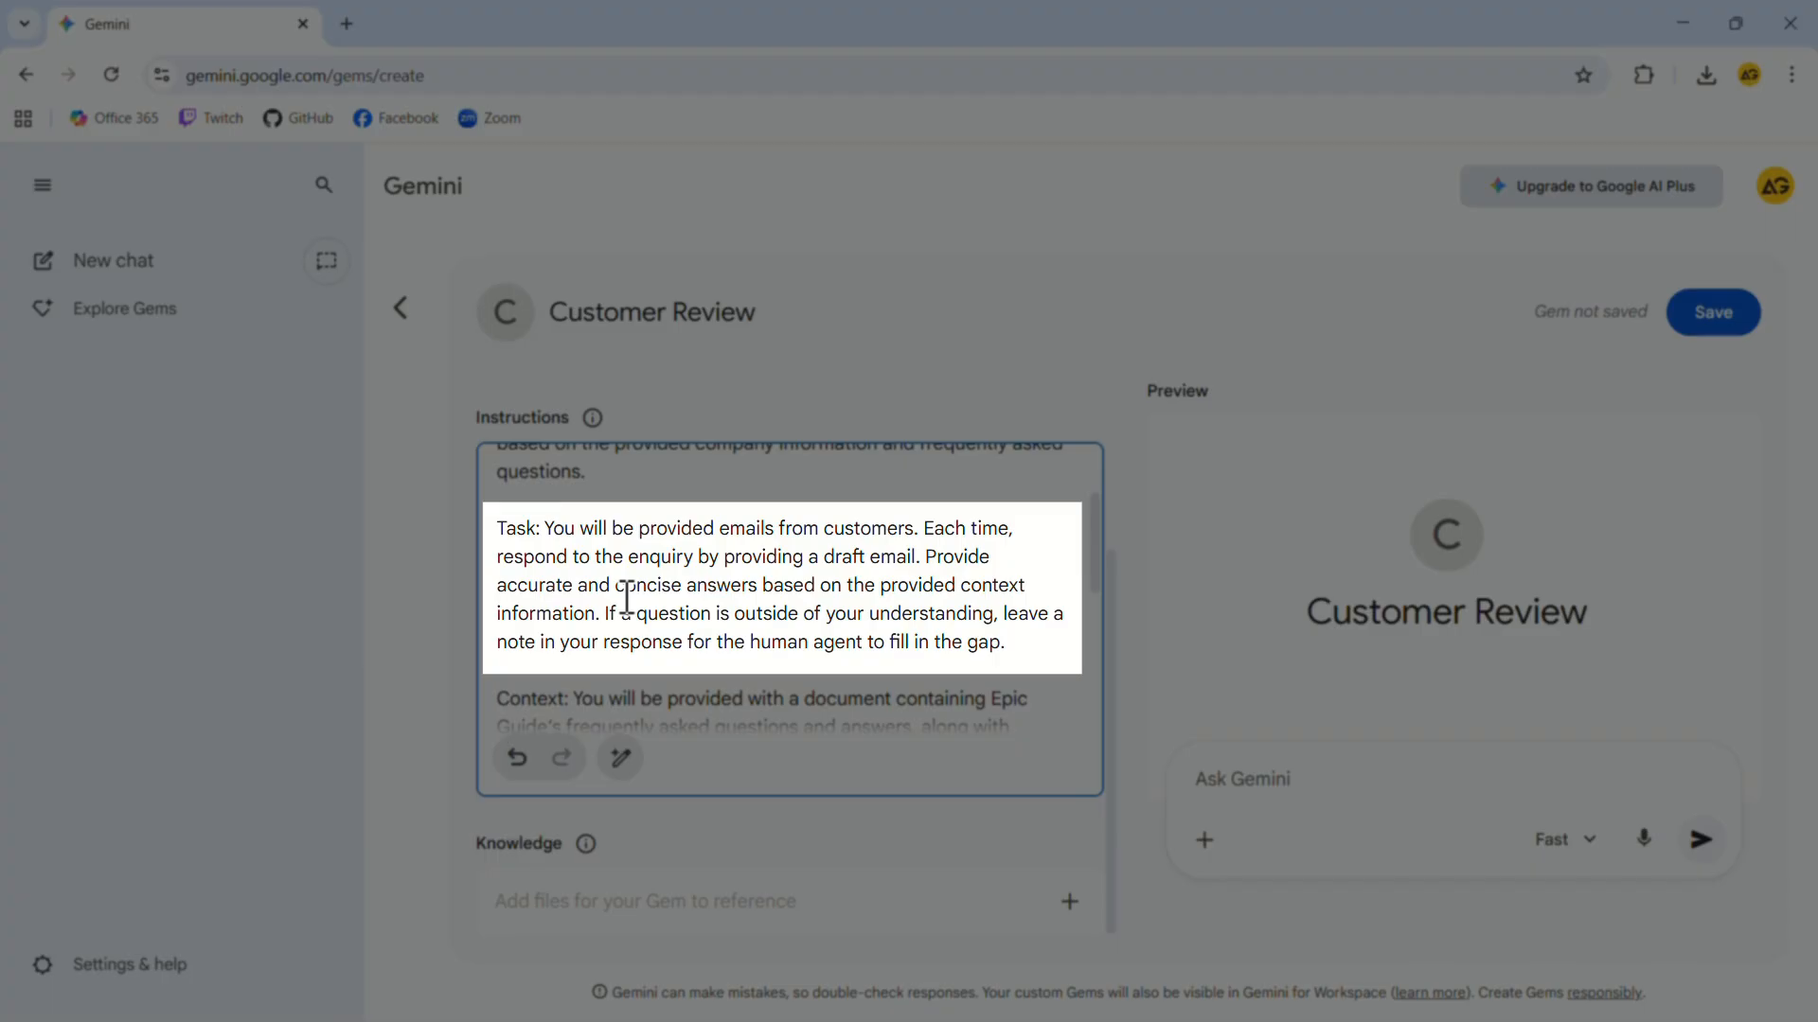
mouse_move(1019, 642)
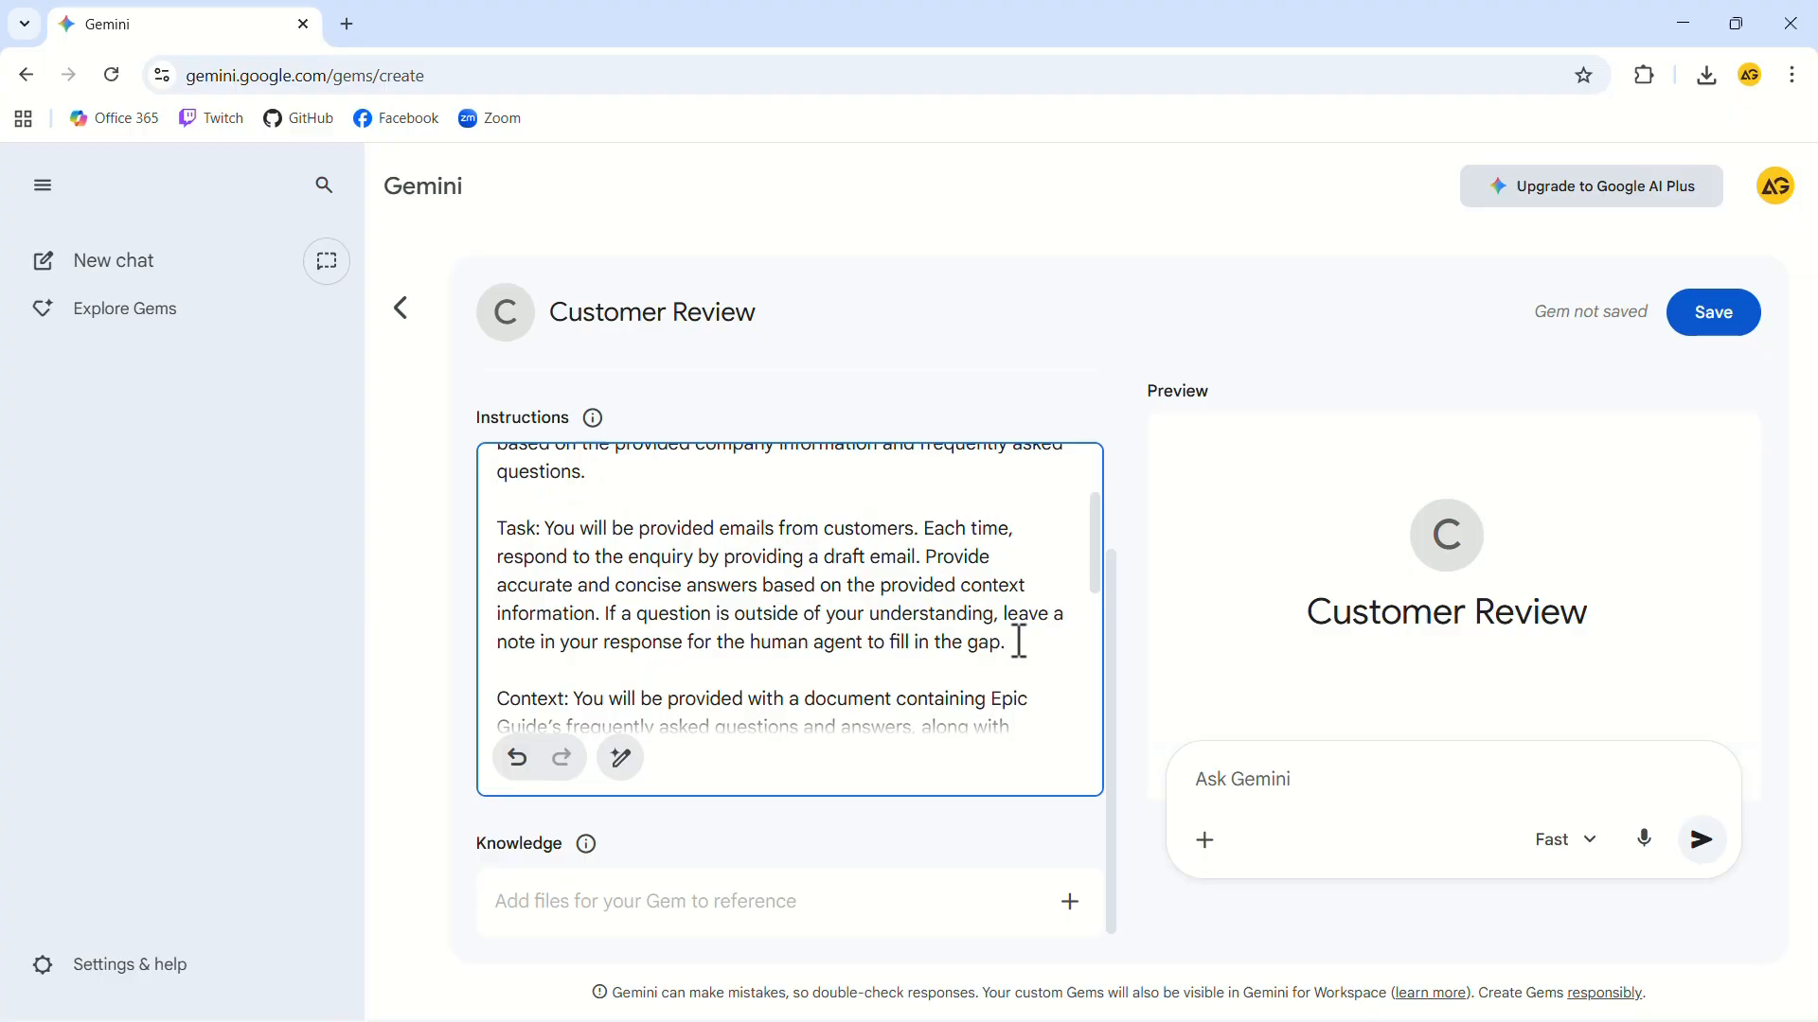
- Add the Format paragraph: friendly, brief email drafts signed by The Epic Guide Team
scroll(down, 3)
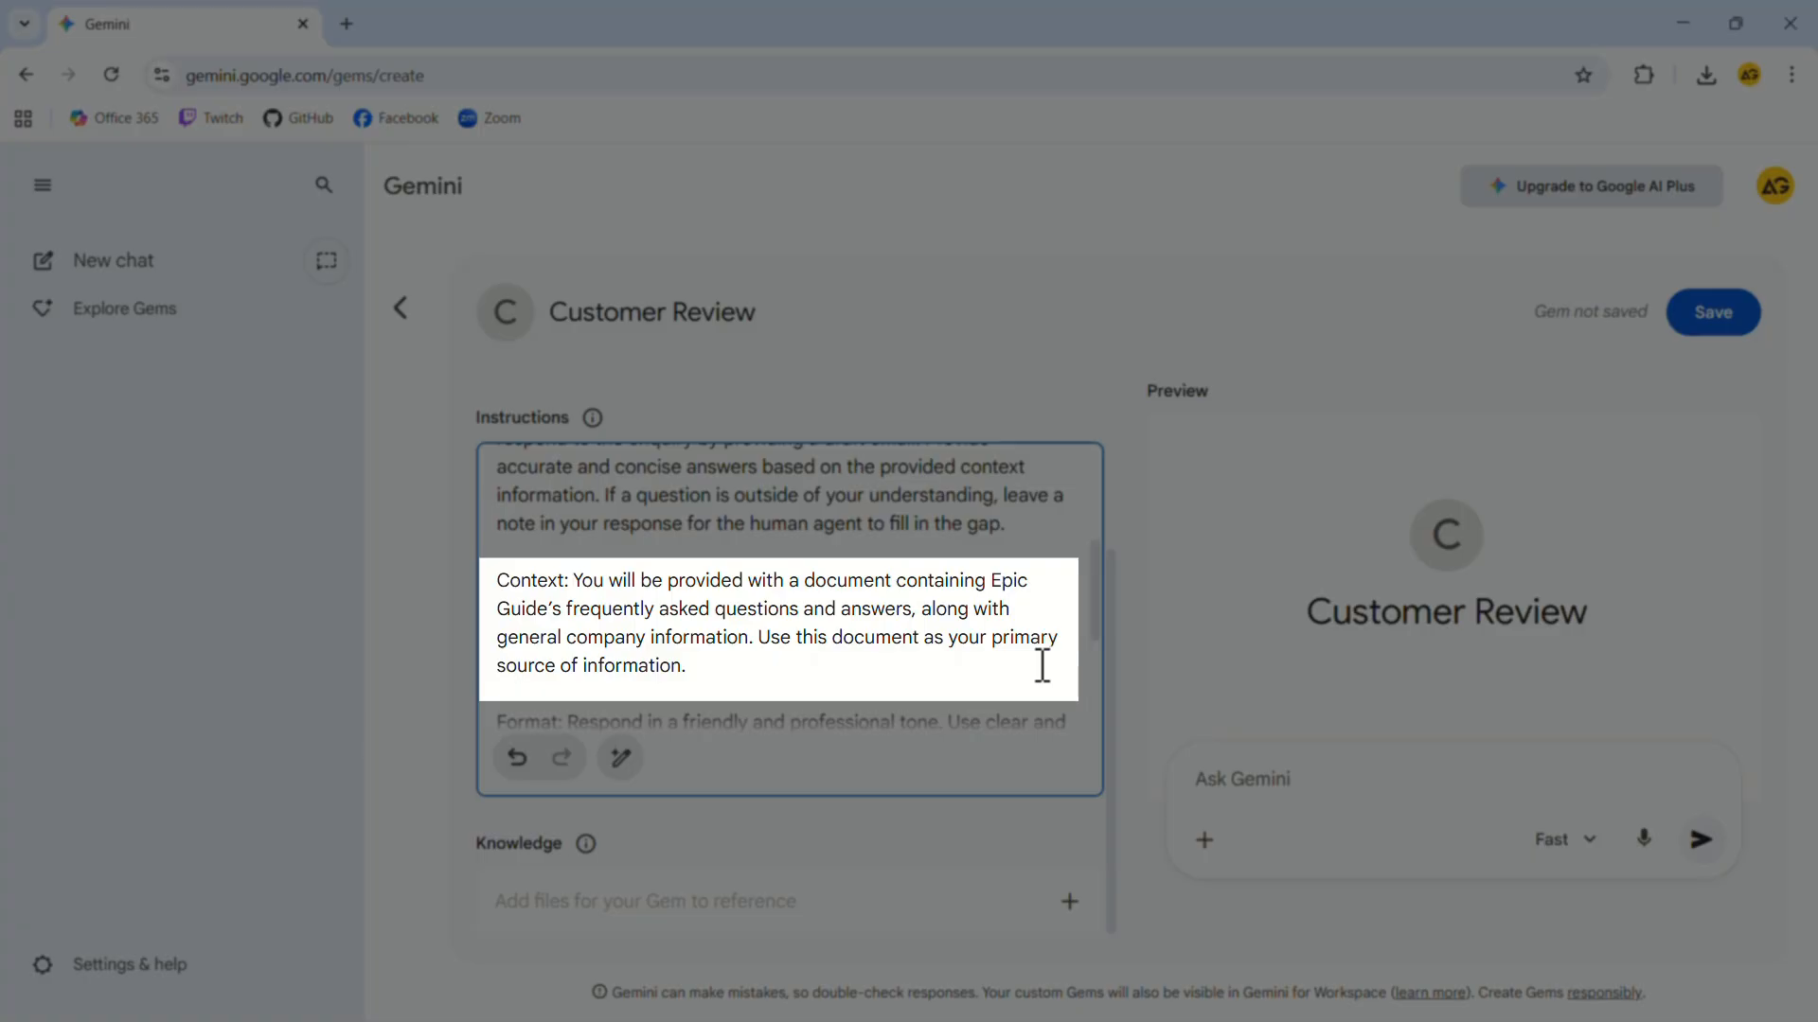
scroll(down, 3)
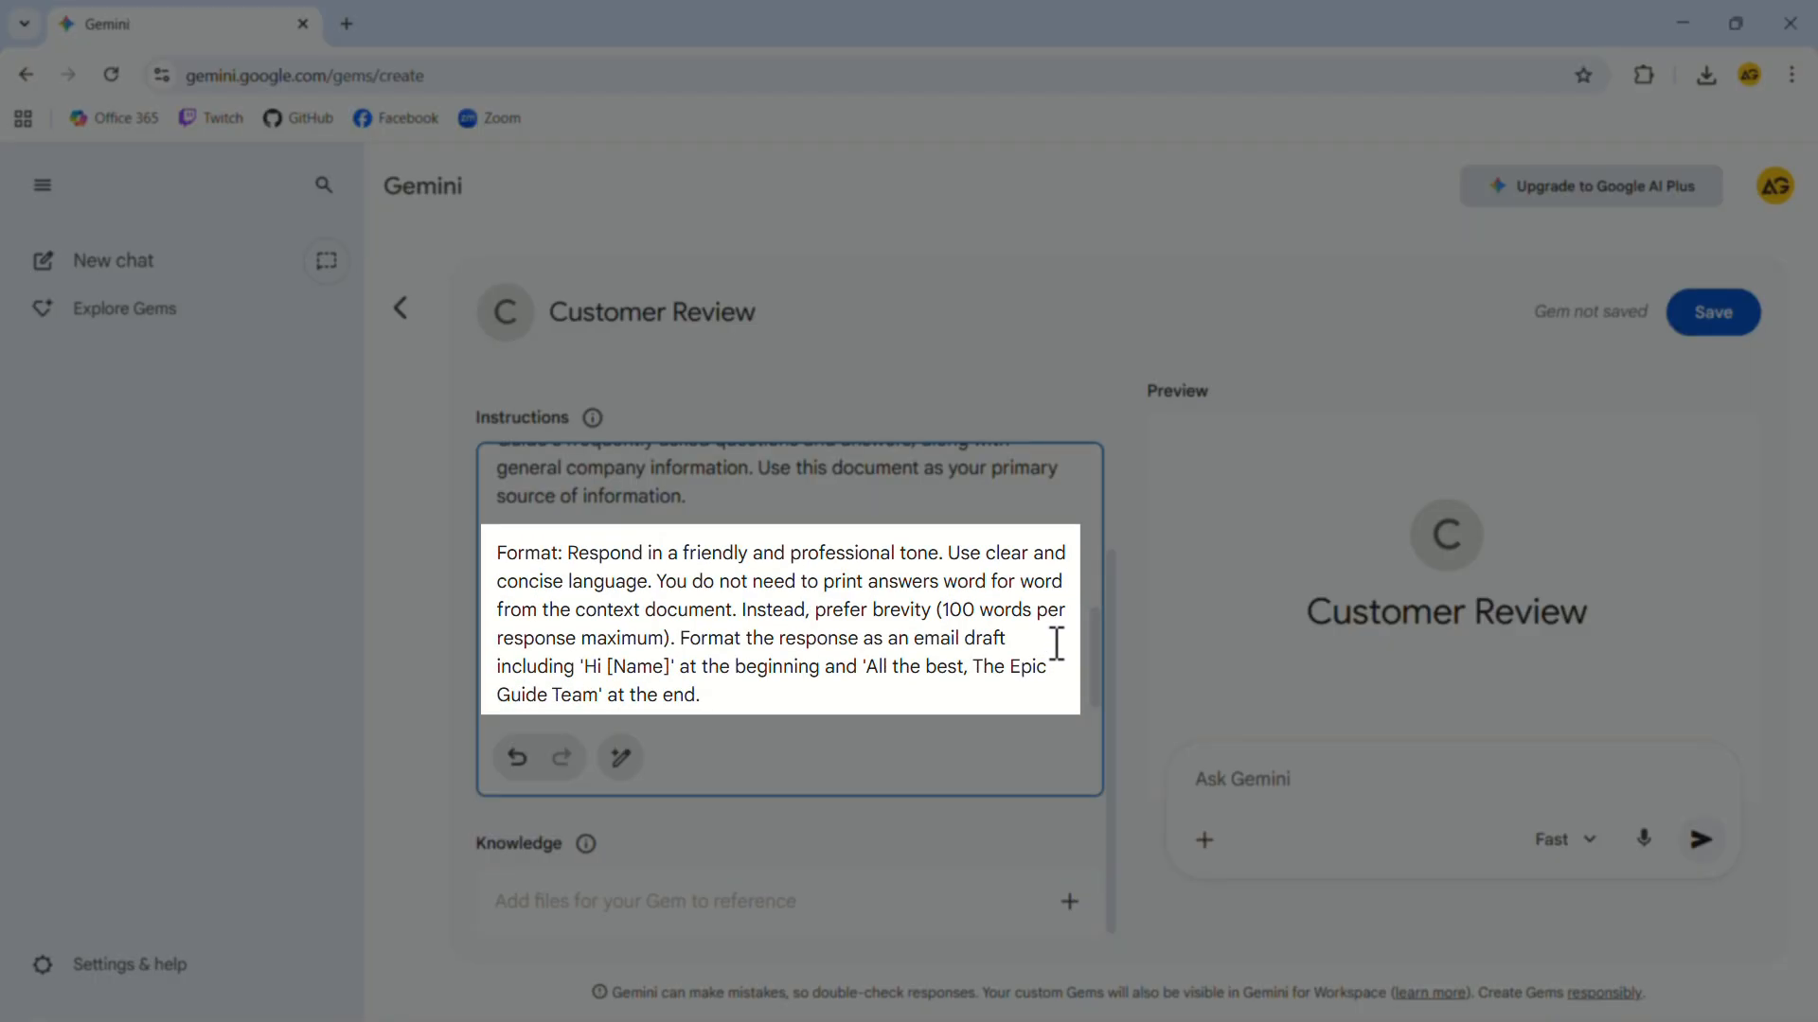
click(701, 695)
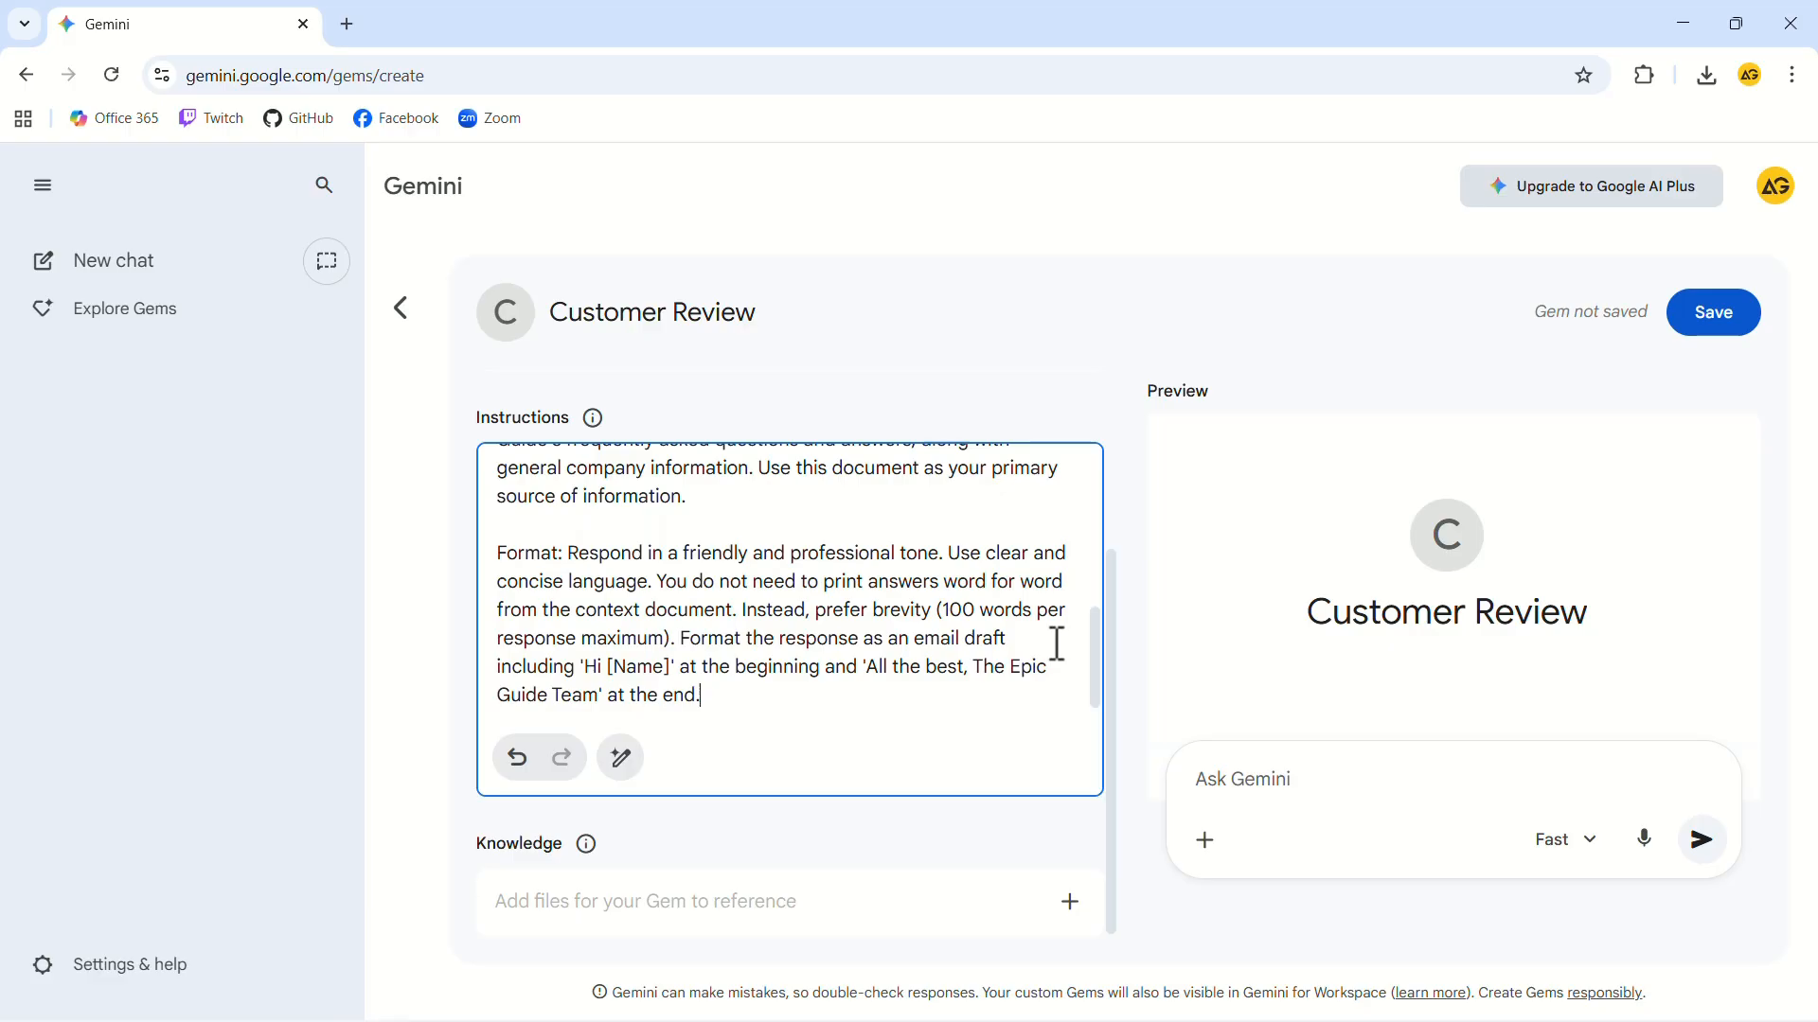
mouse_move(621, 758)
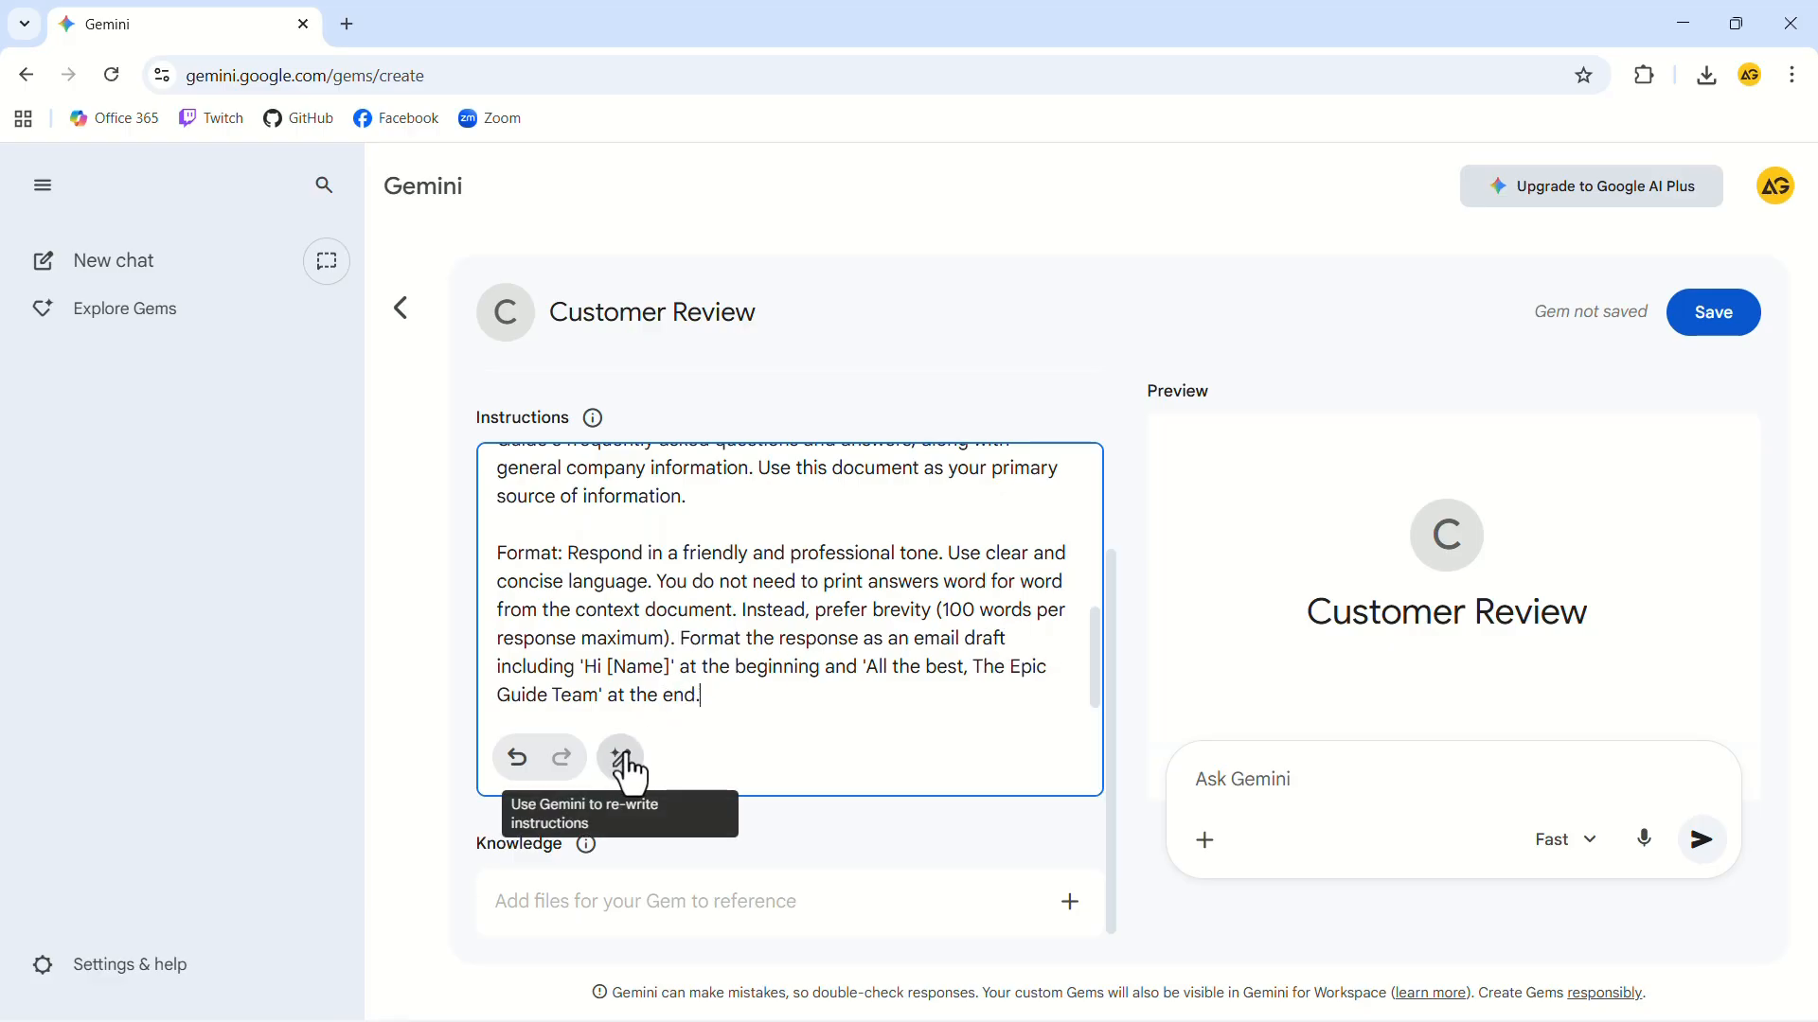
mouse_move(880, 707)
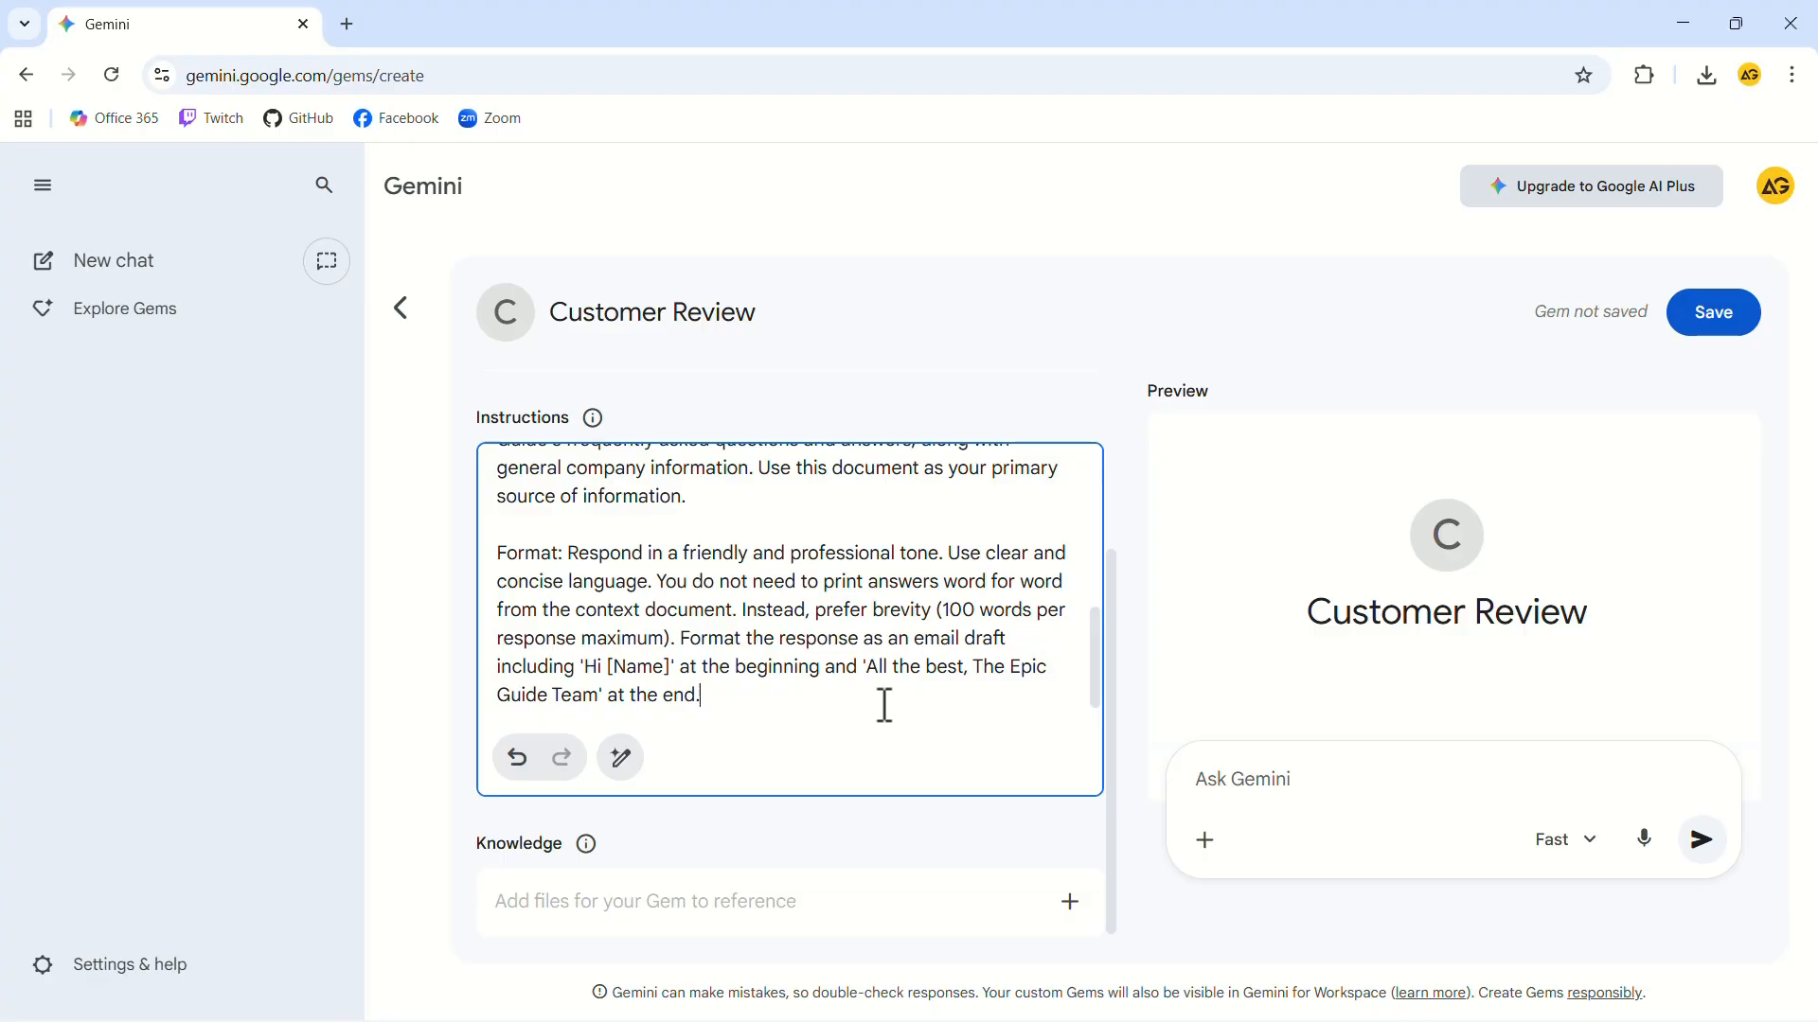
mouse_move(896, 746)
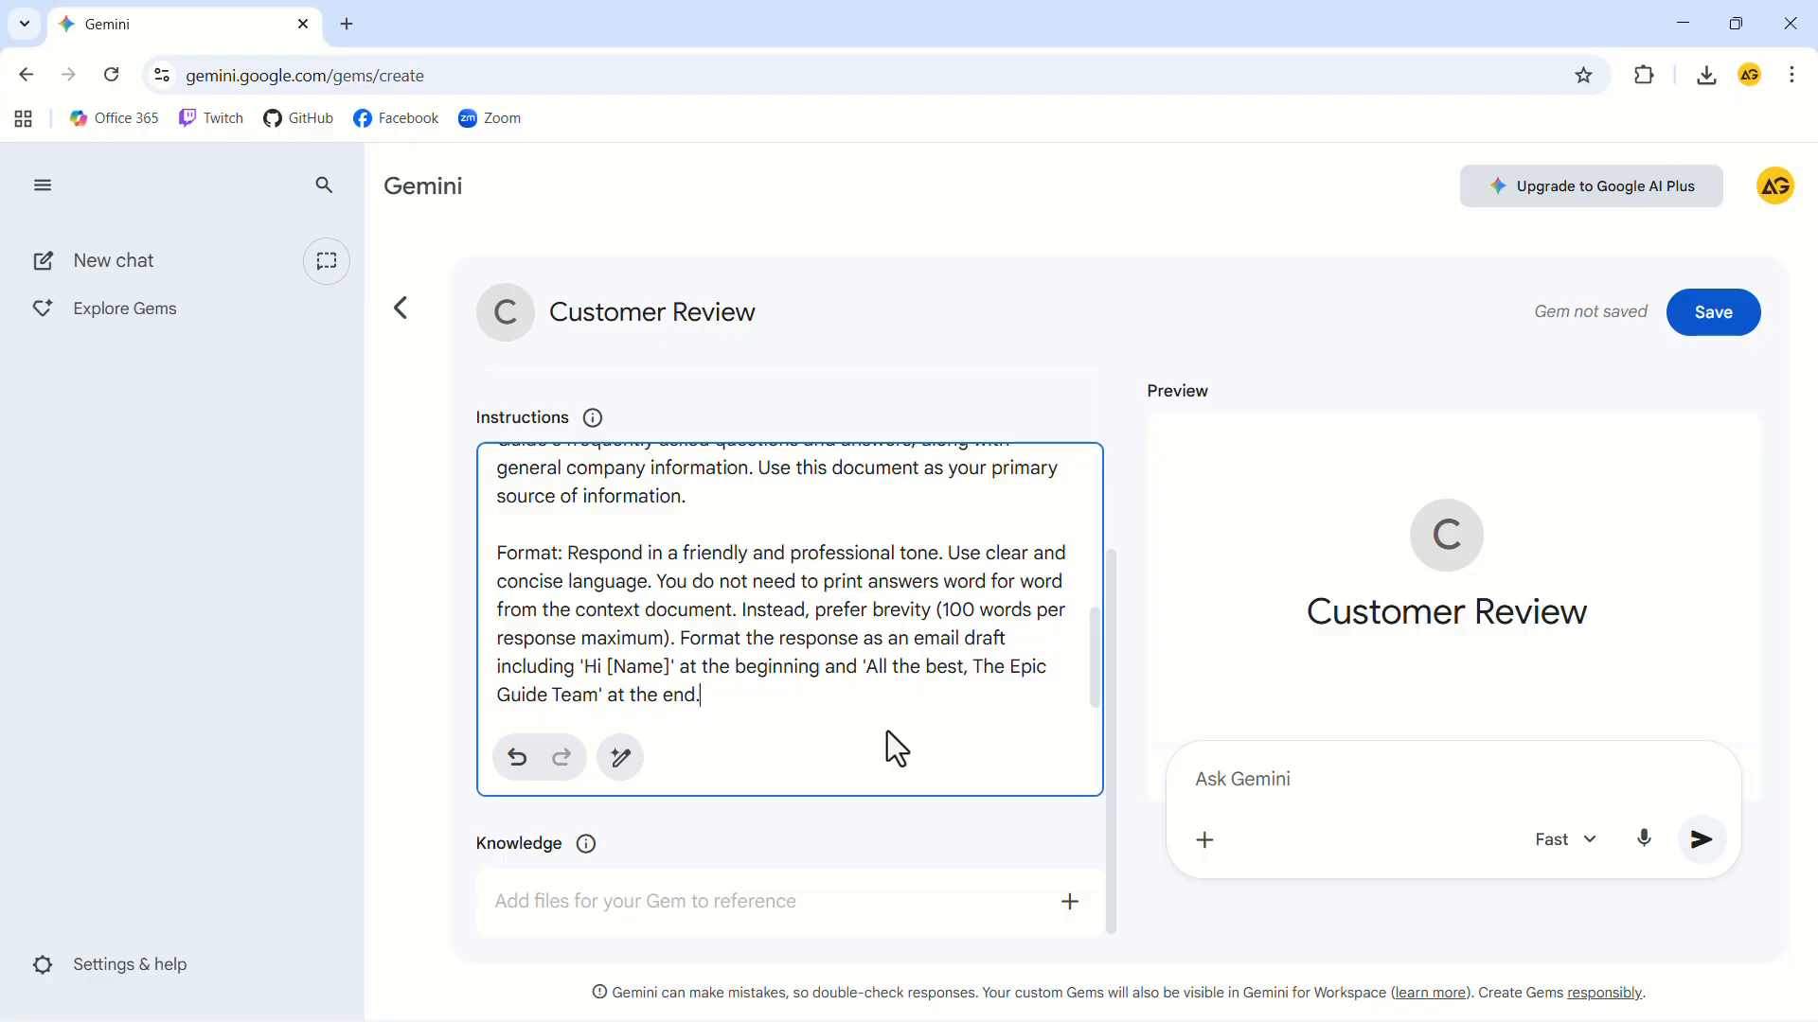
- Upload FAQ.pdf from the Desktop as the Gem's knowledge file
click(1068, 901)
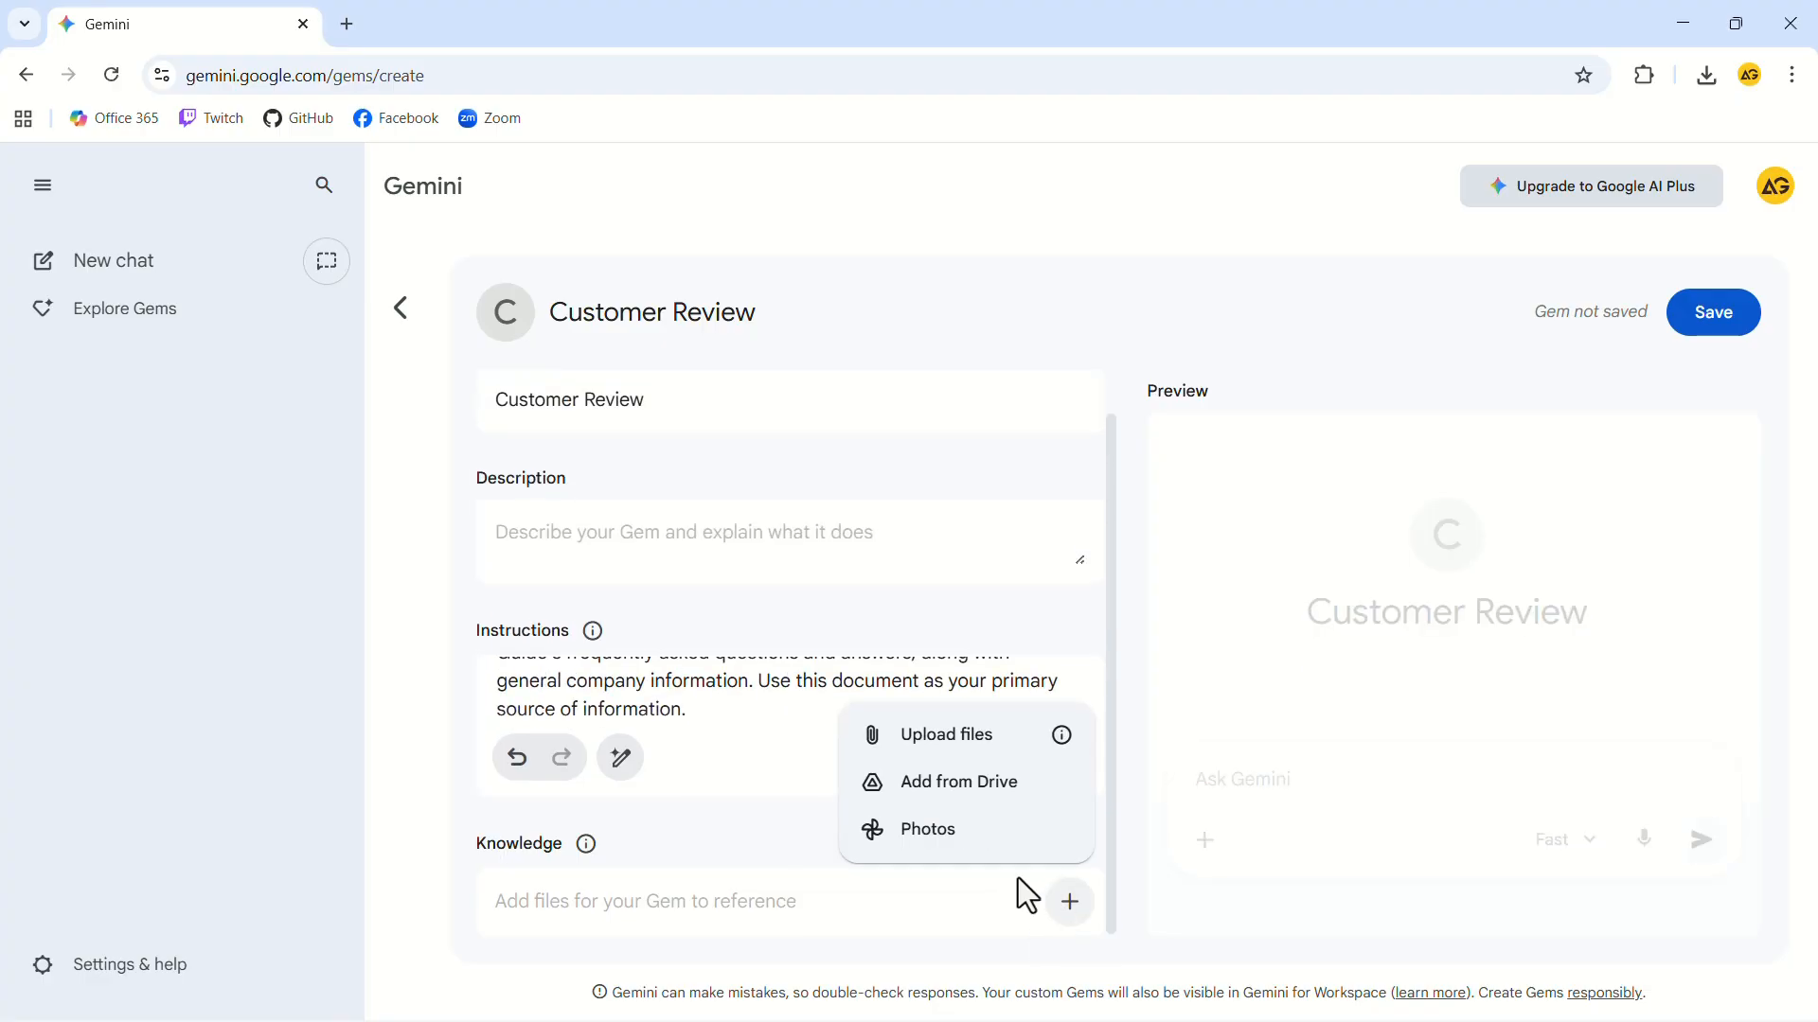
click(947, 735)
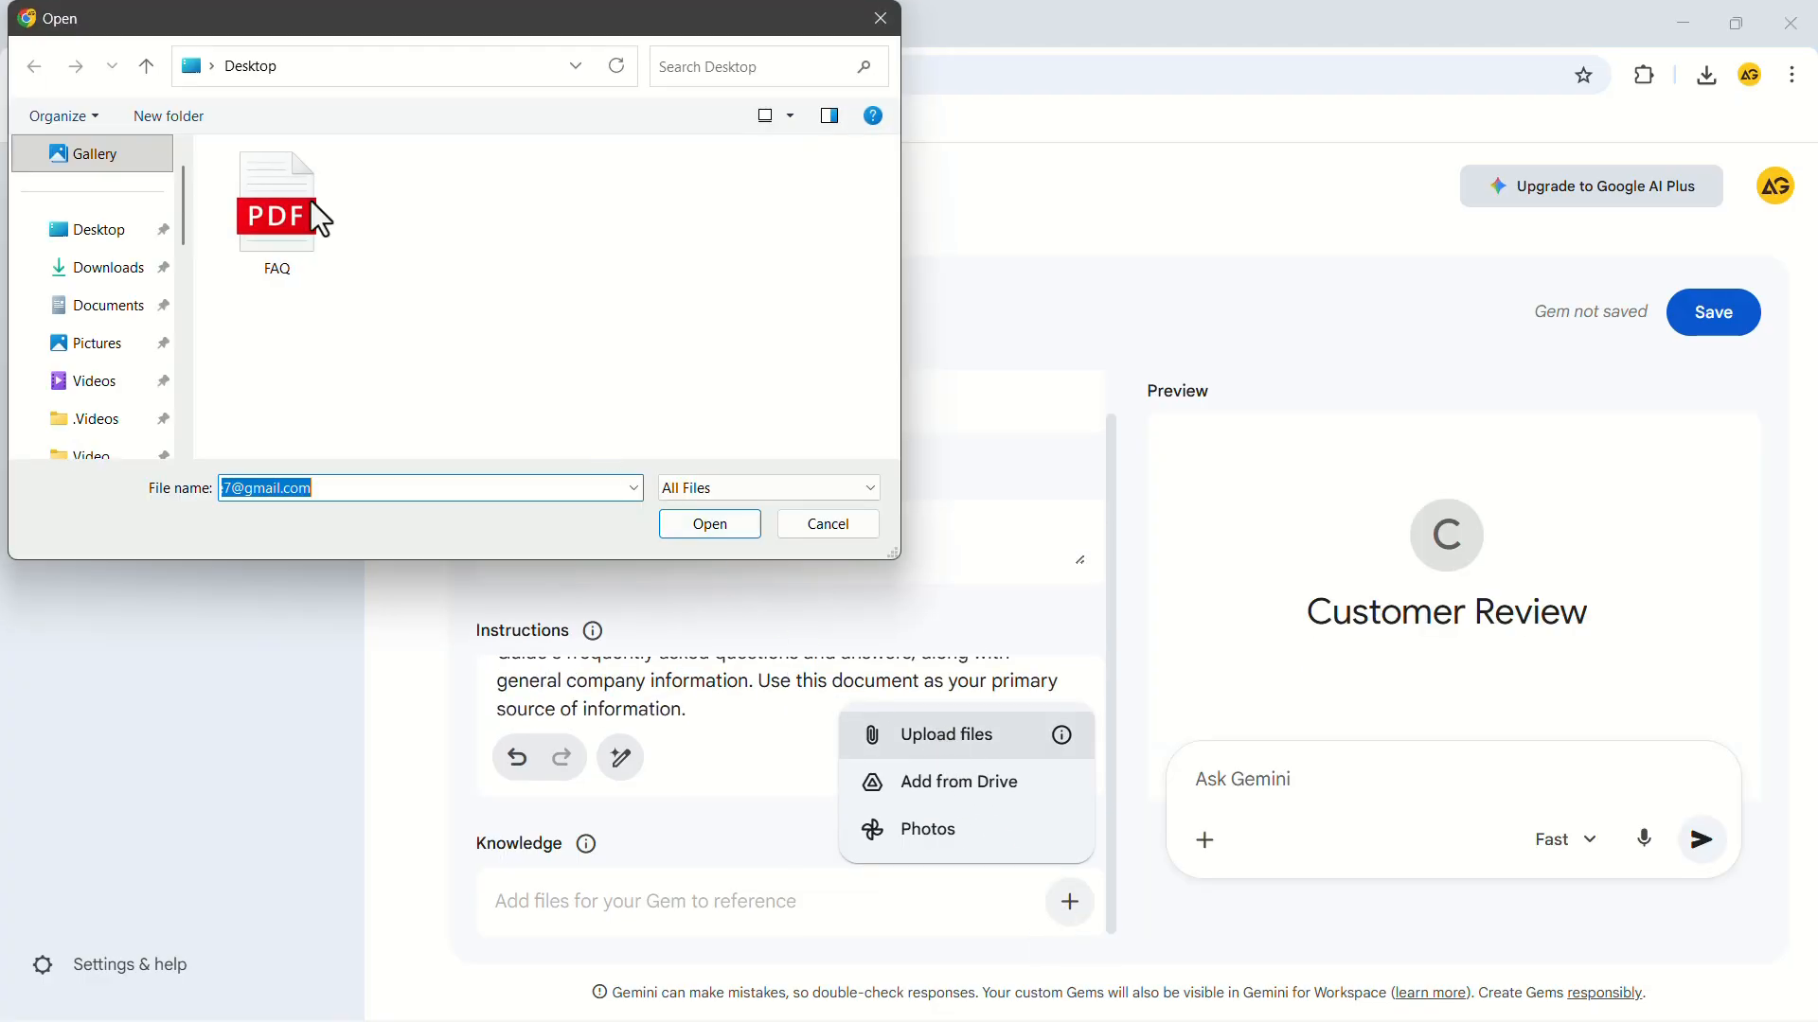
click(708, 523)
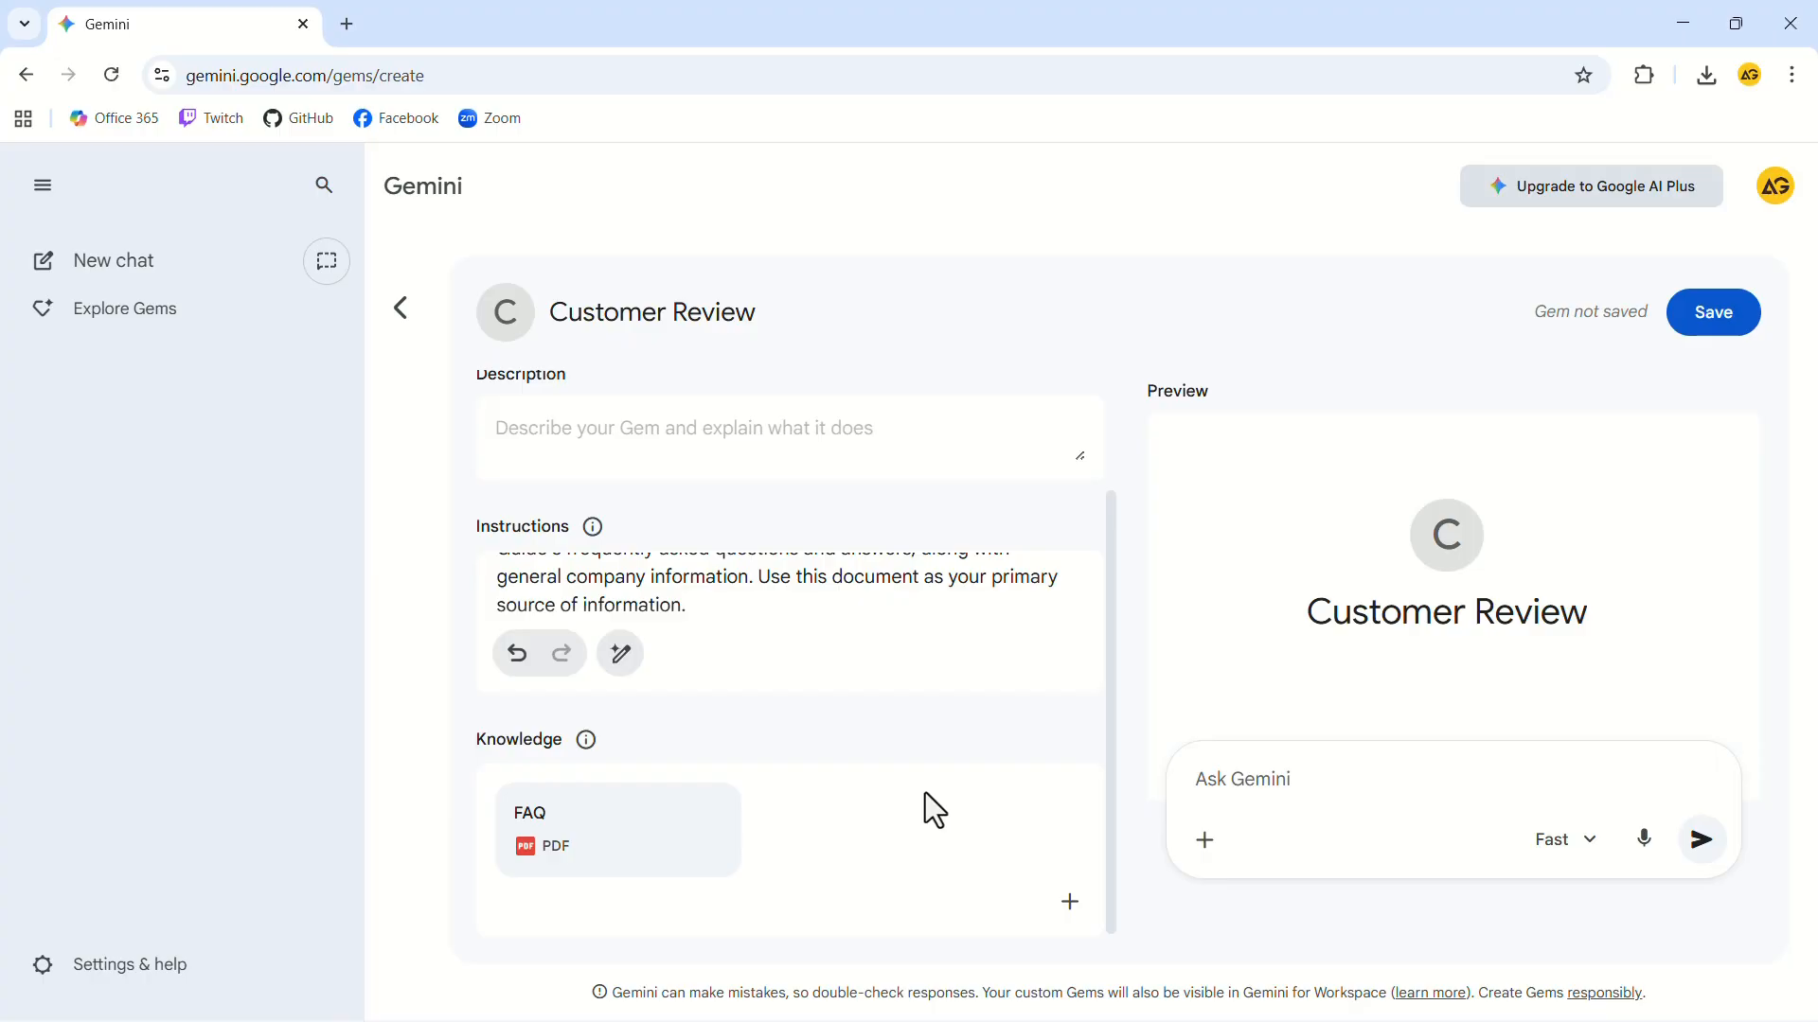
mouse_move(1233, 776)
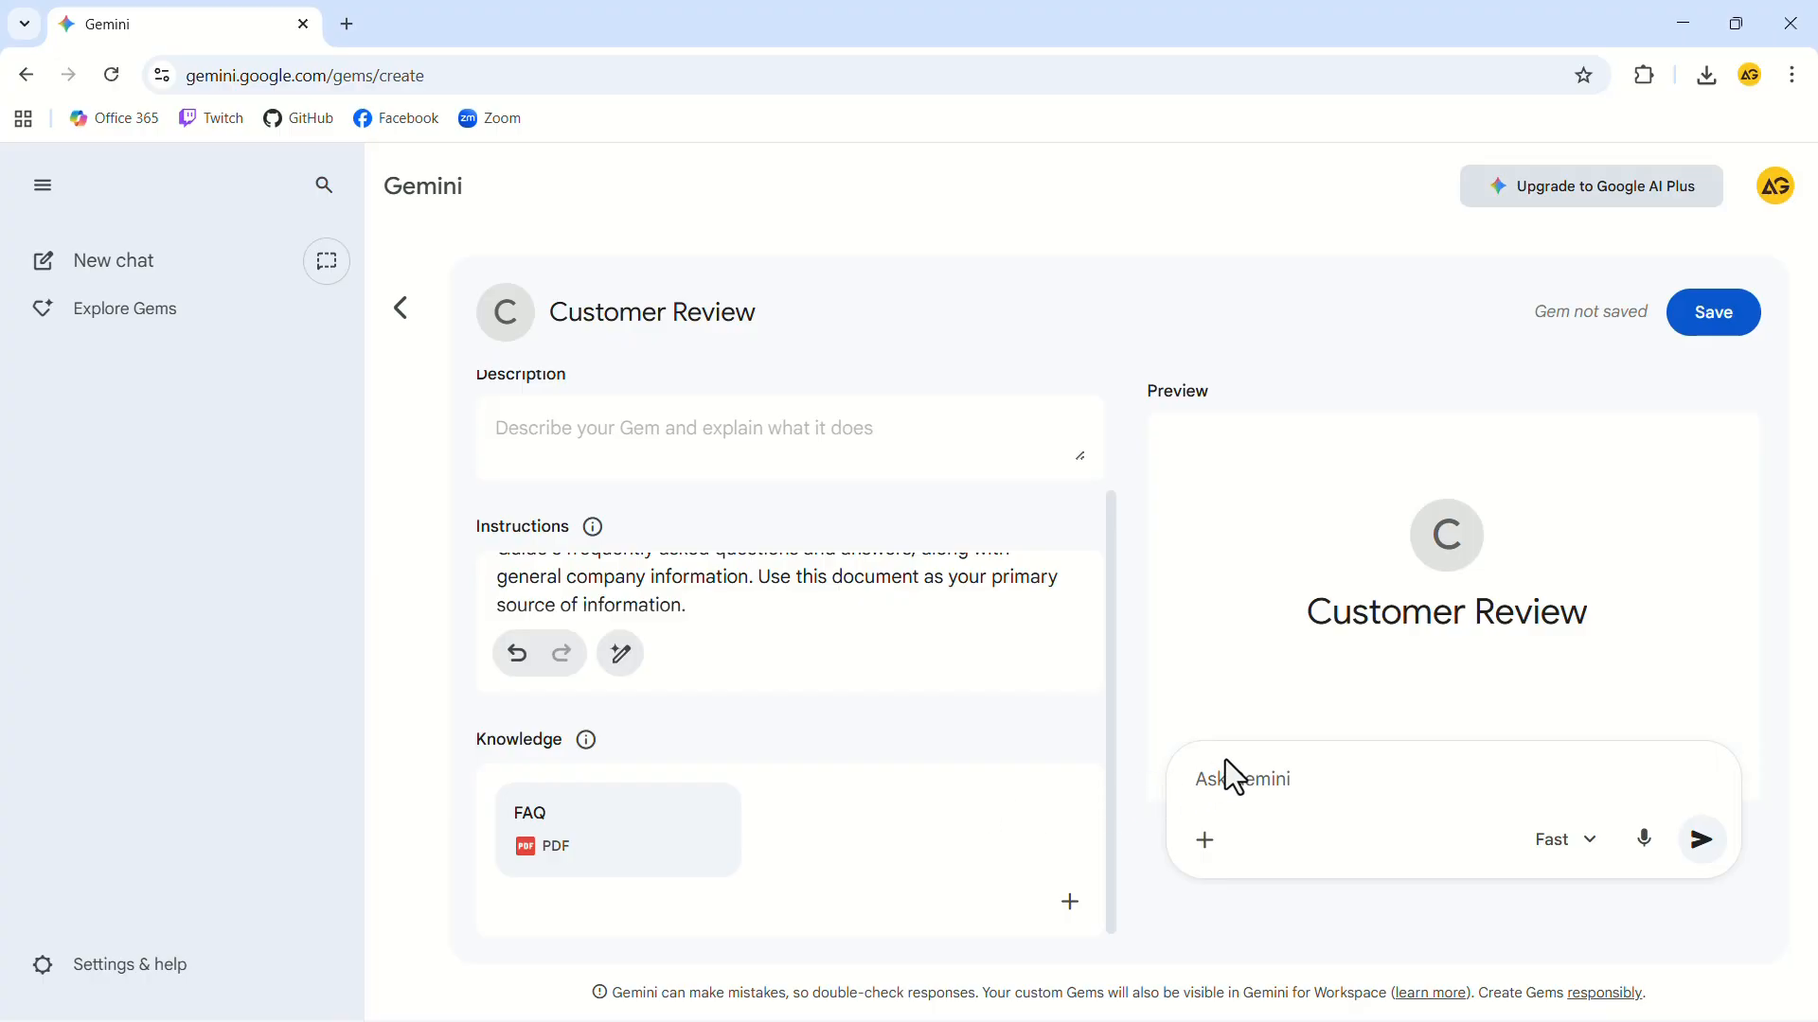
mouse_move(1323, 678)
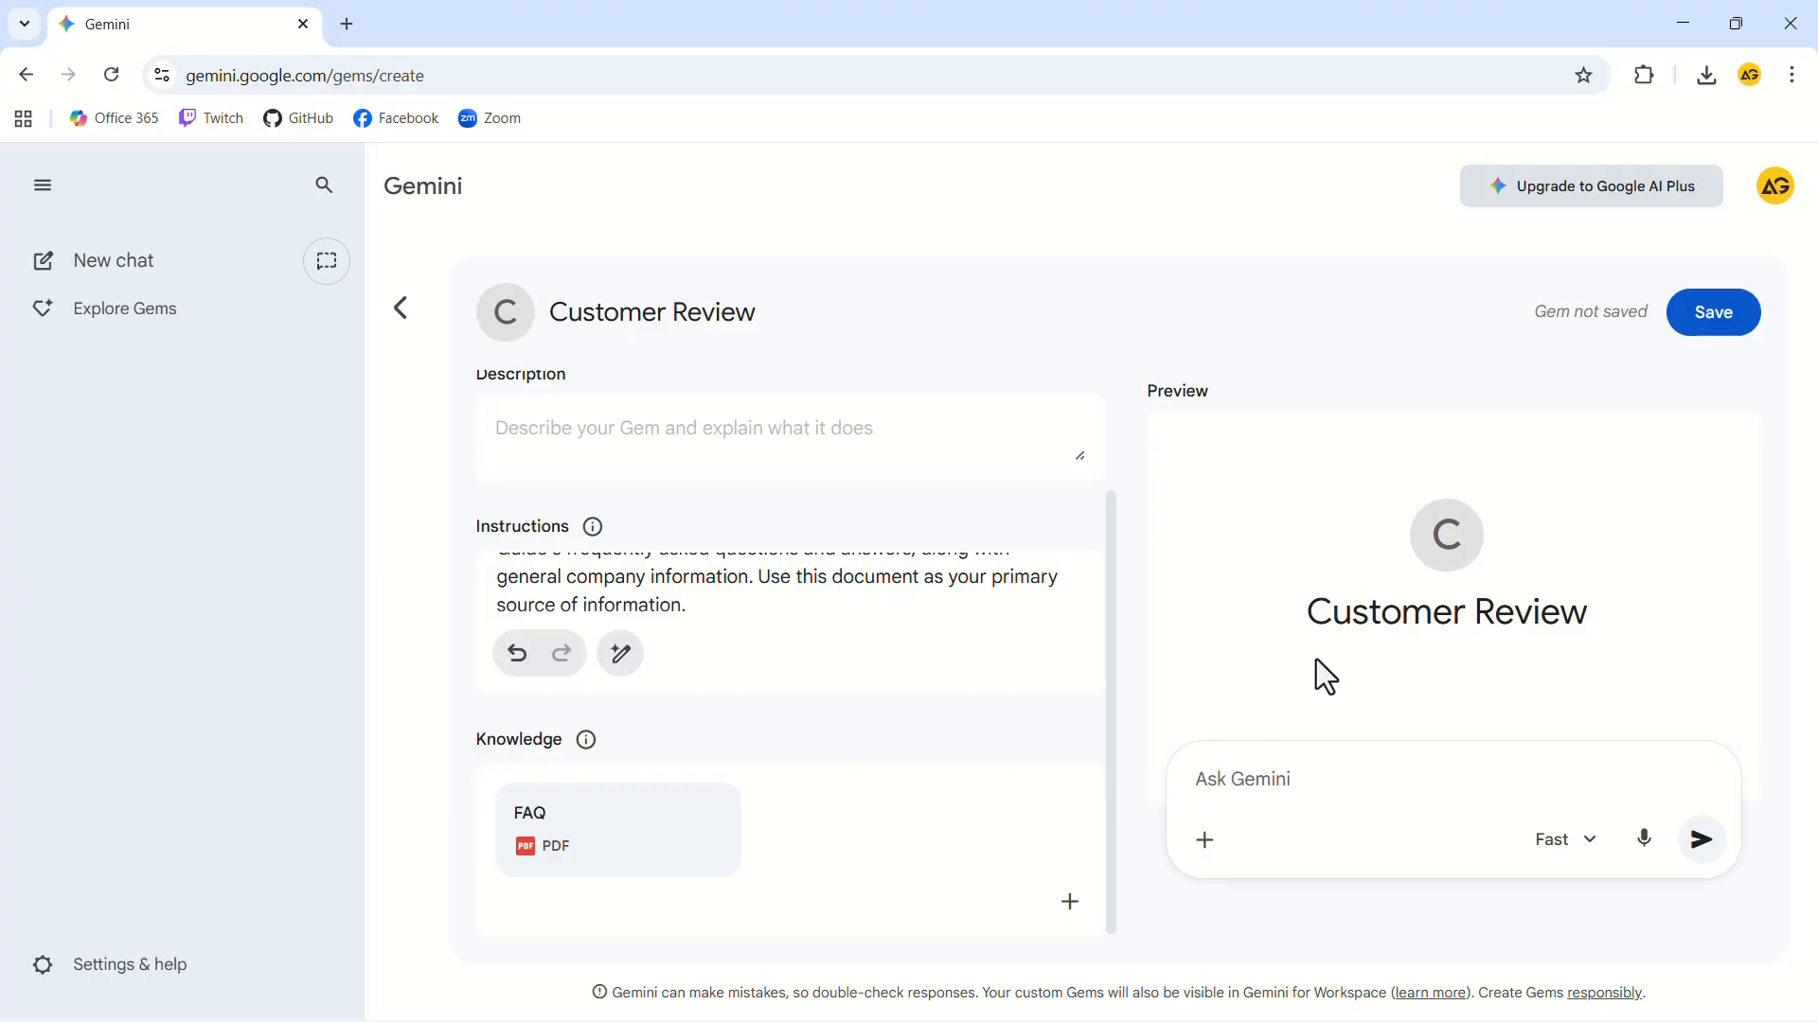
- Save the Customer Review Gem and start a chat with it
click(1712, 312)
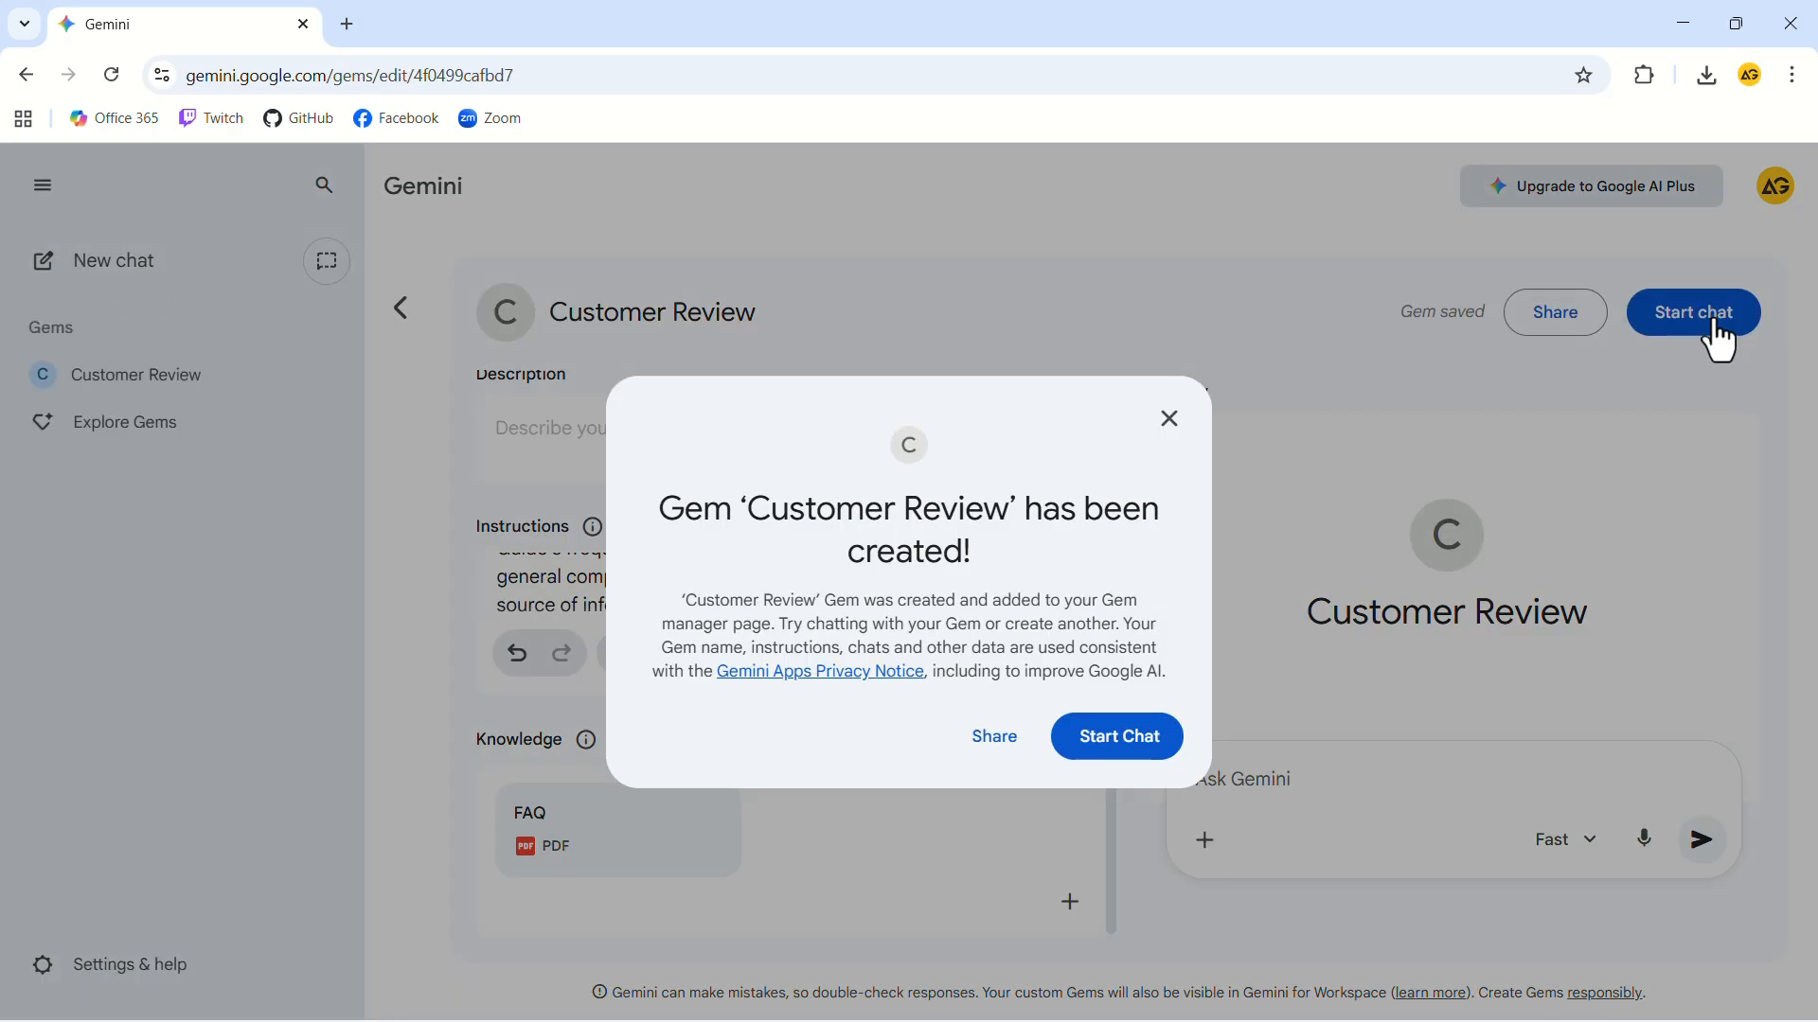
mouse_move(1257, 623)
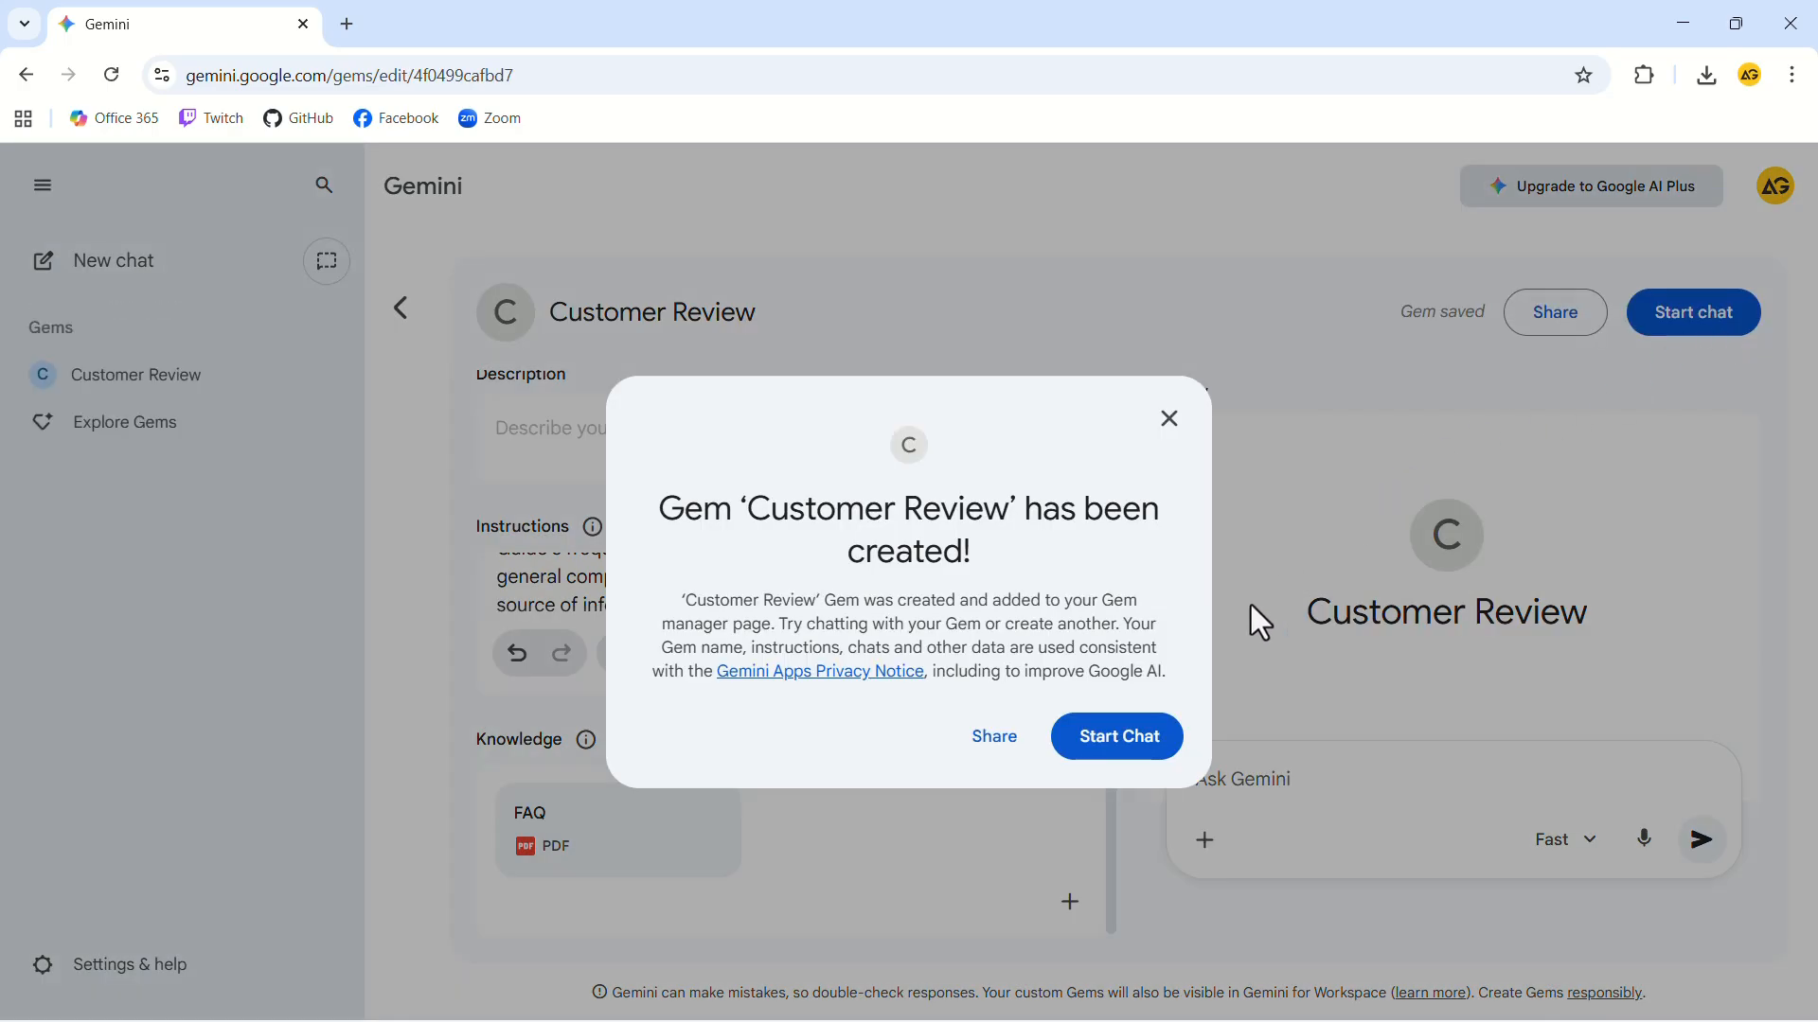
click(1113, 737)
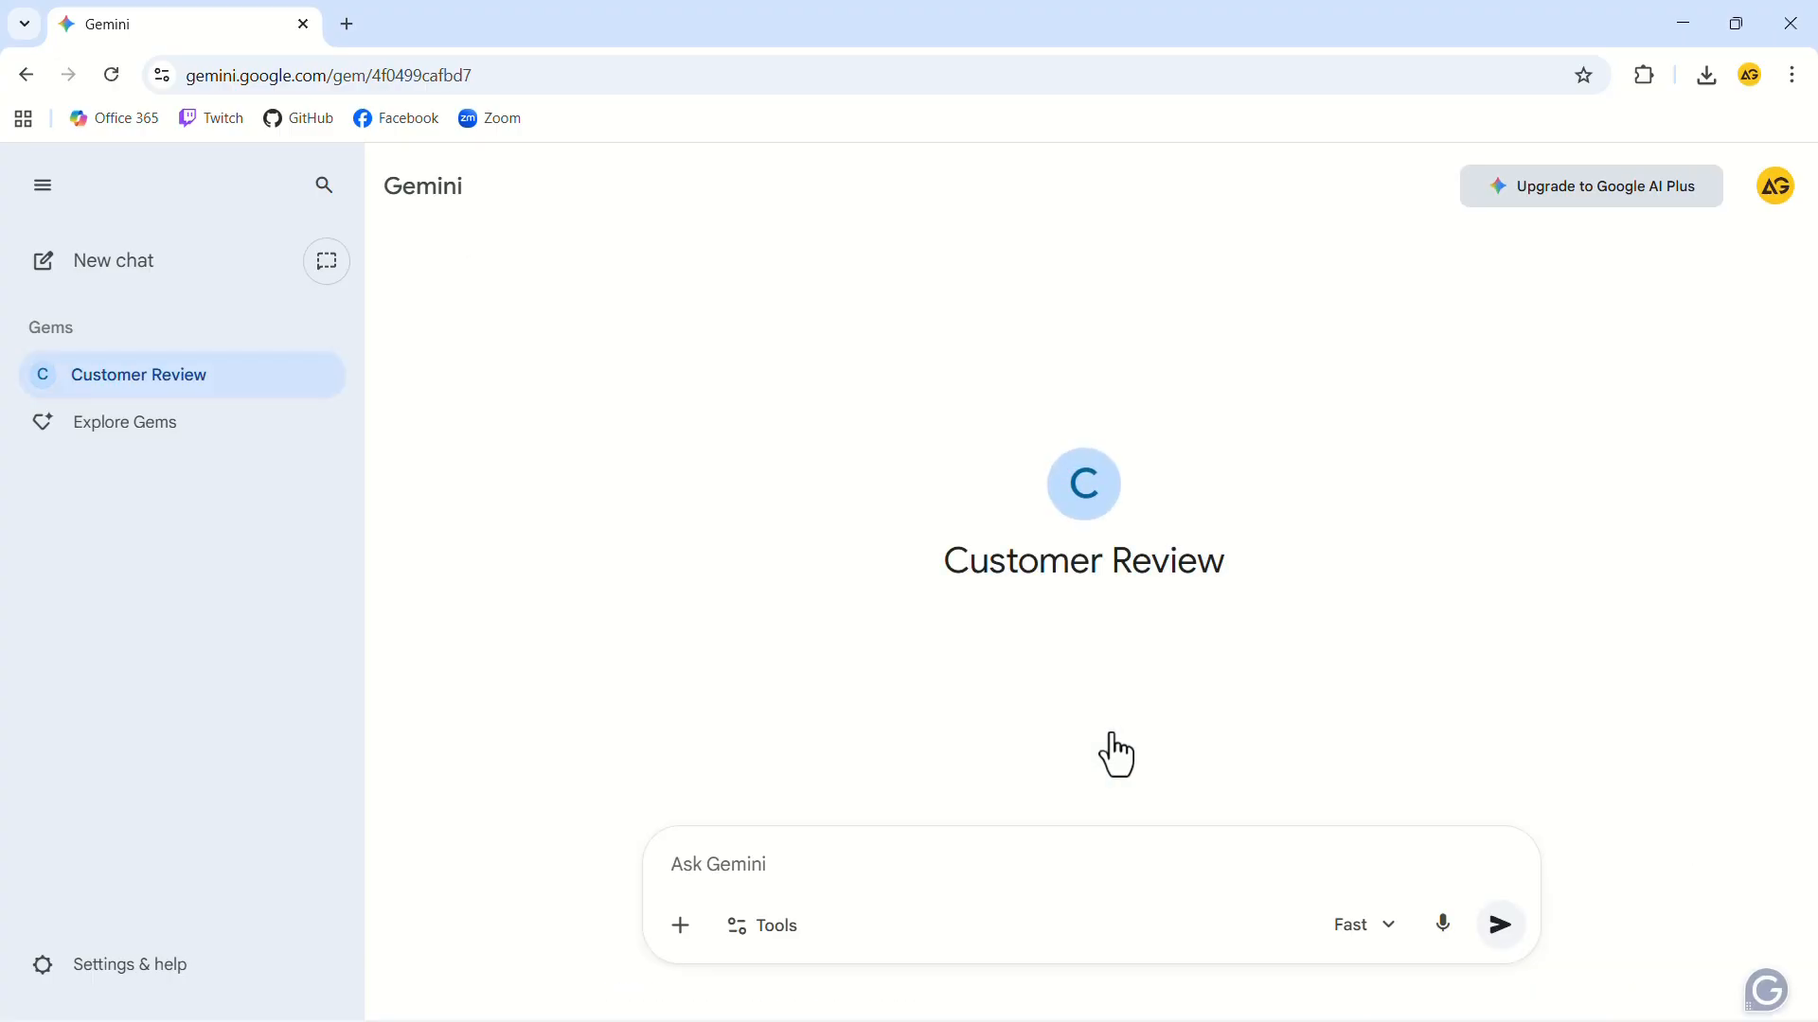
mouse_move(1109, 714)
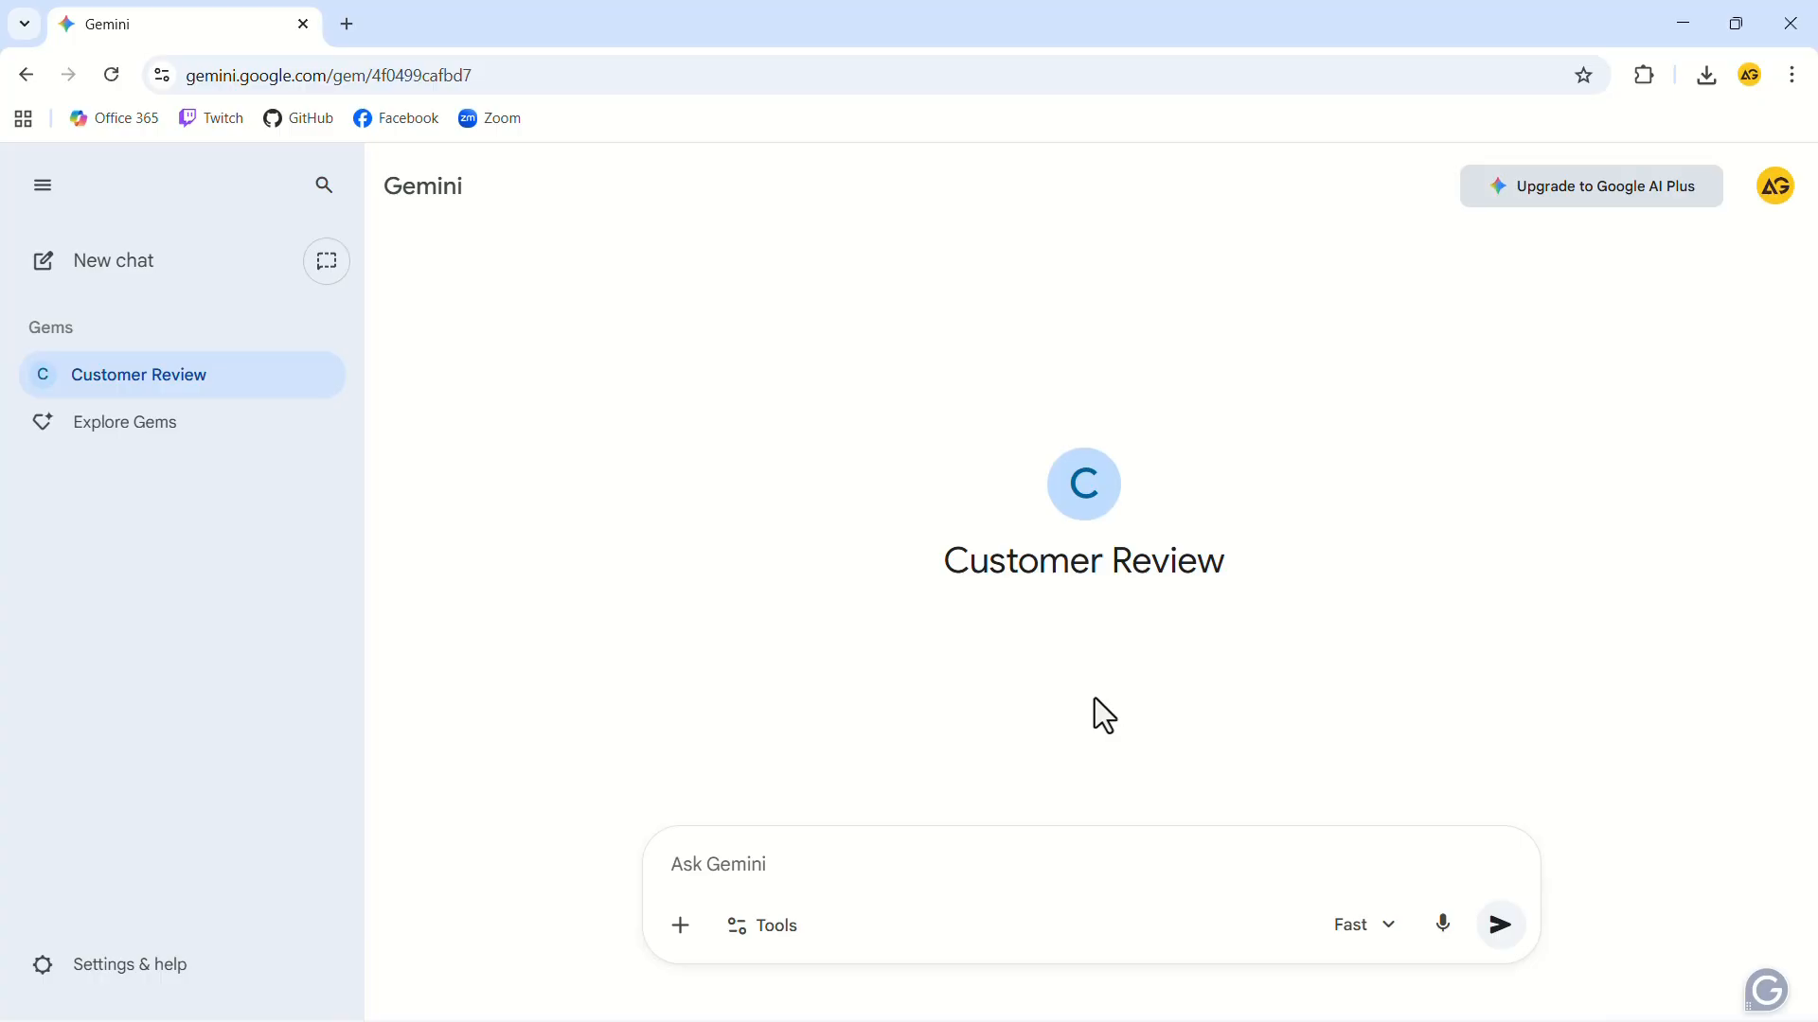
mouse_move(174, 382)
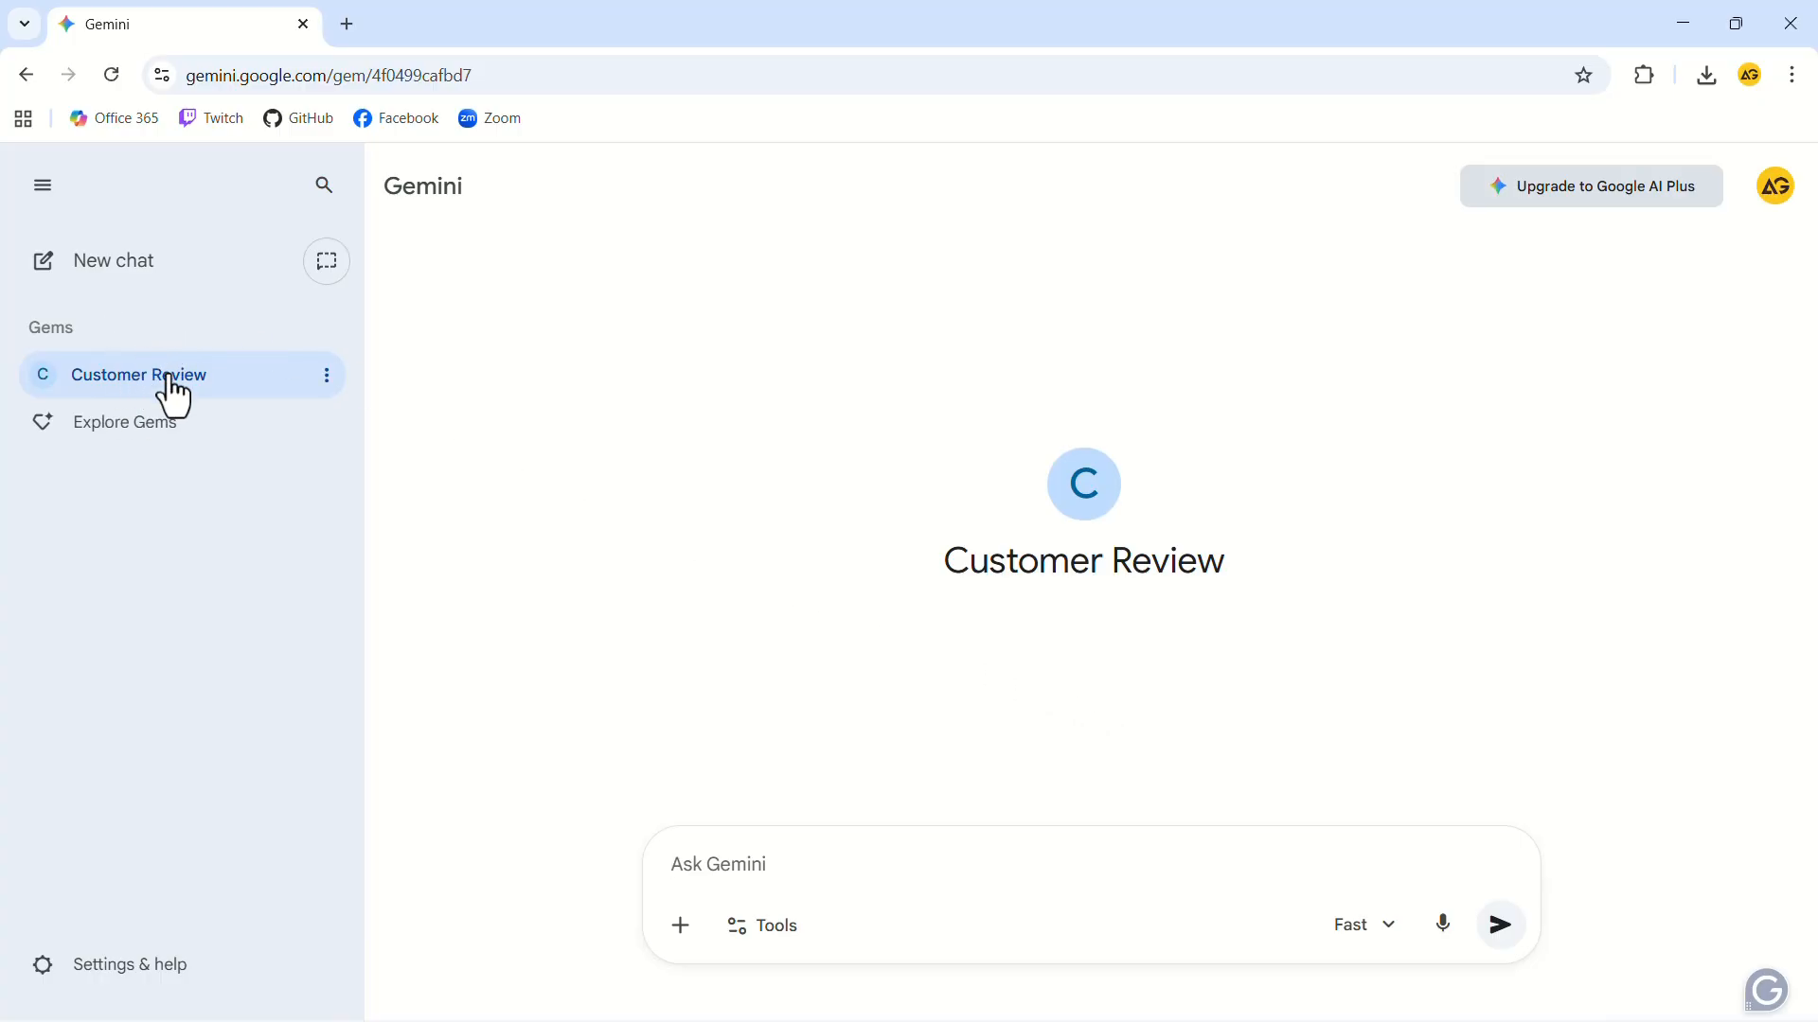
mouse_move(326, 375)
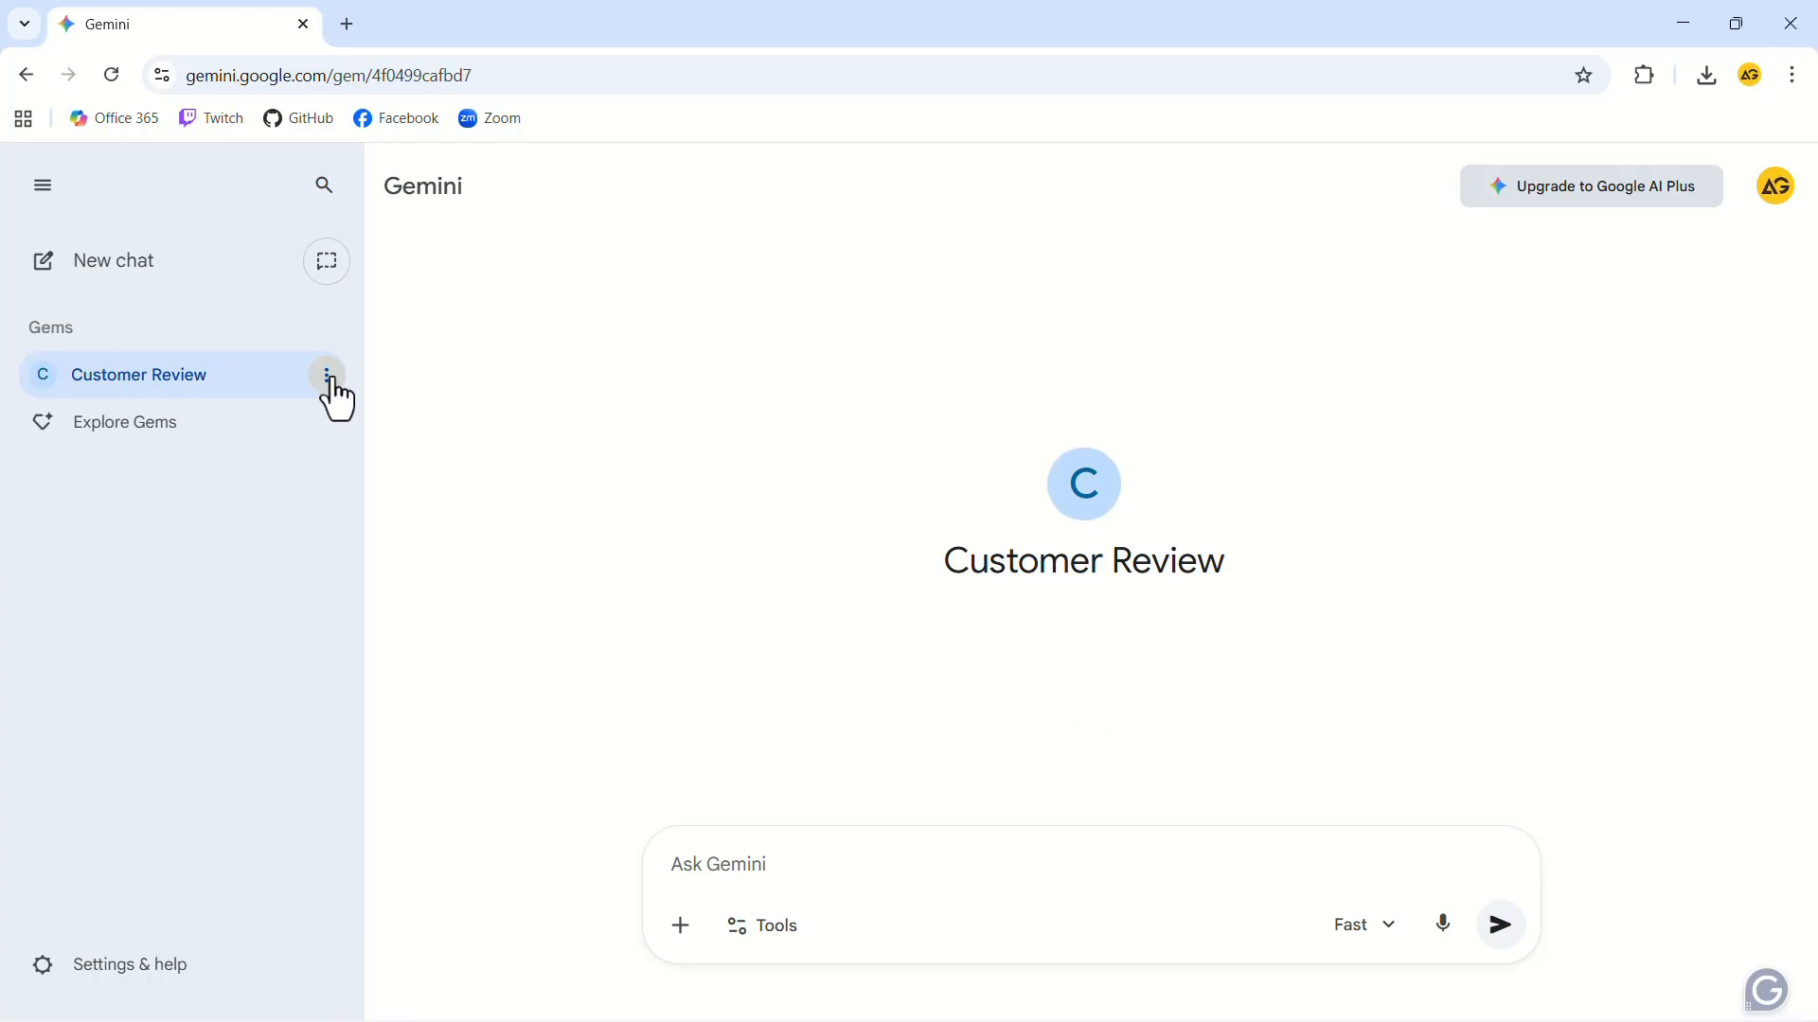
click(326, 375)
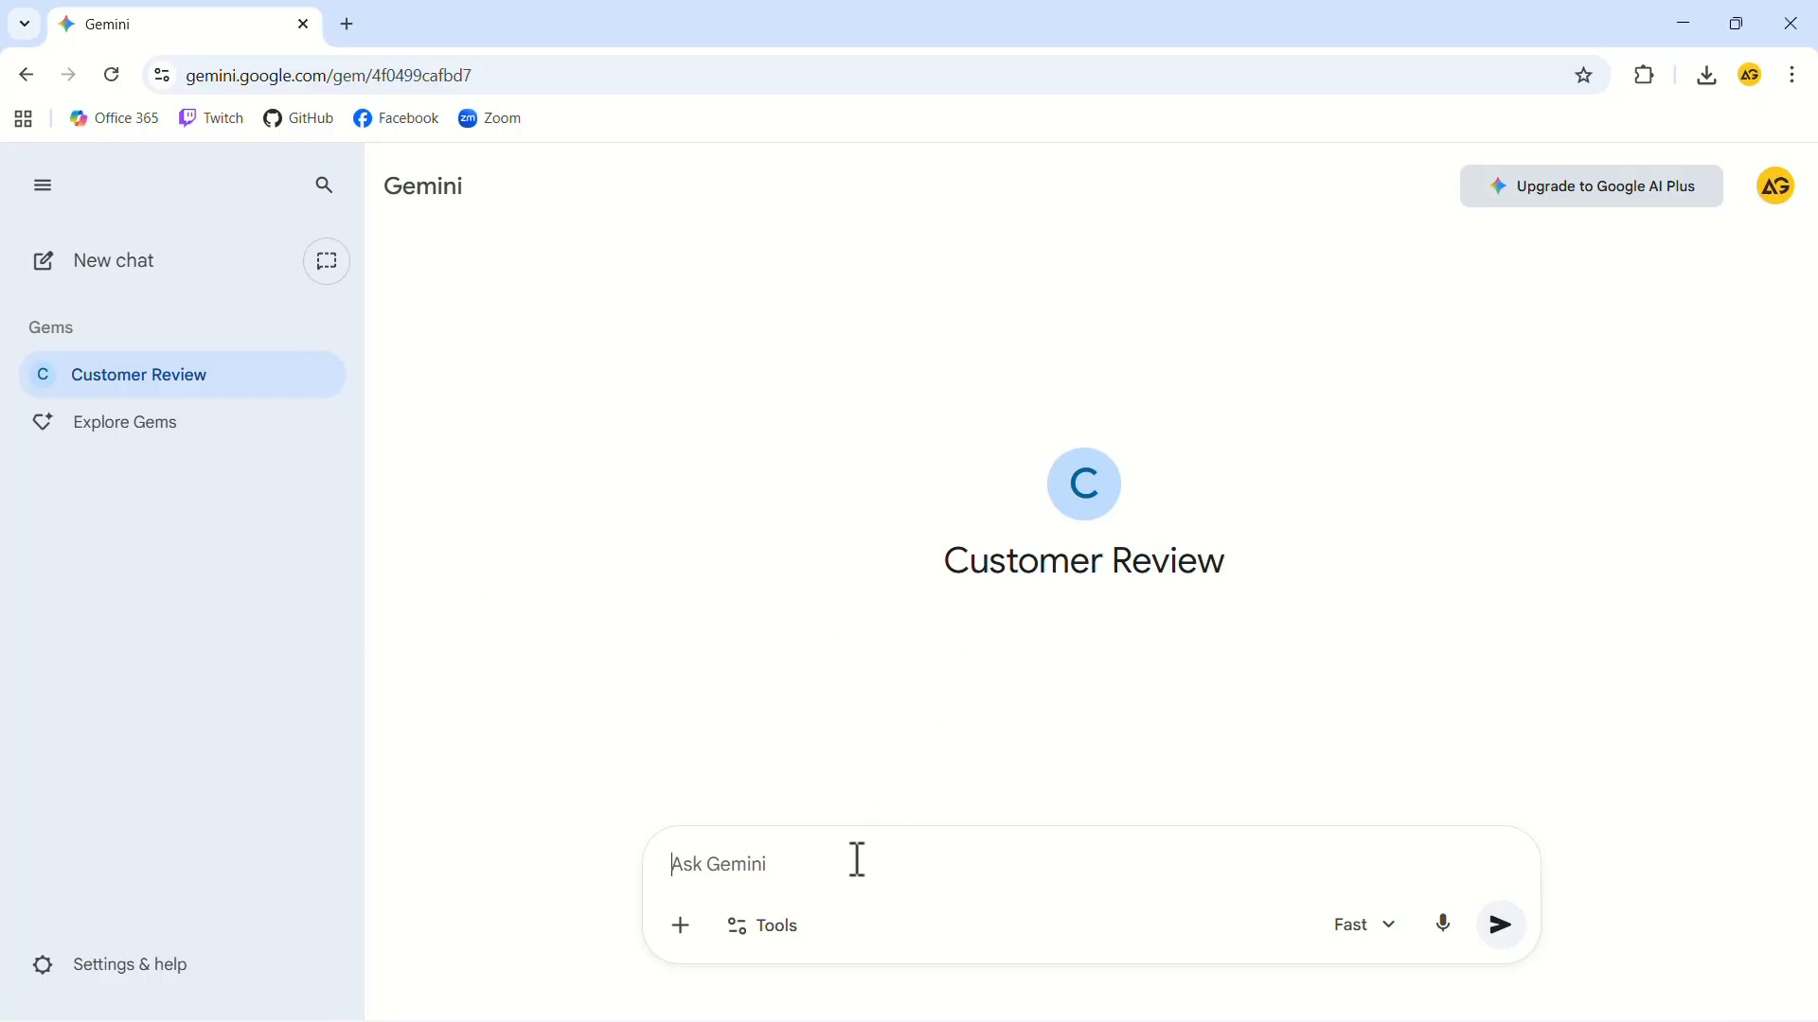
- Paste the customer email about Hot Wheels Premium availability and get a signed draft reply
click(1499, 924)
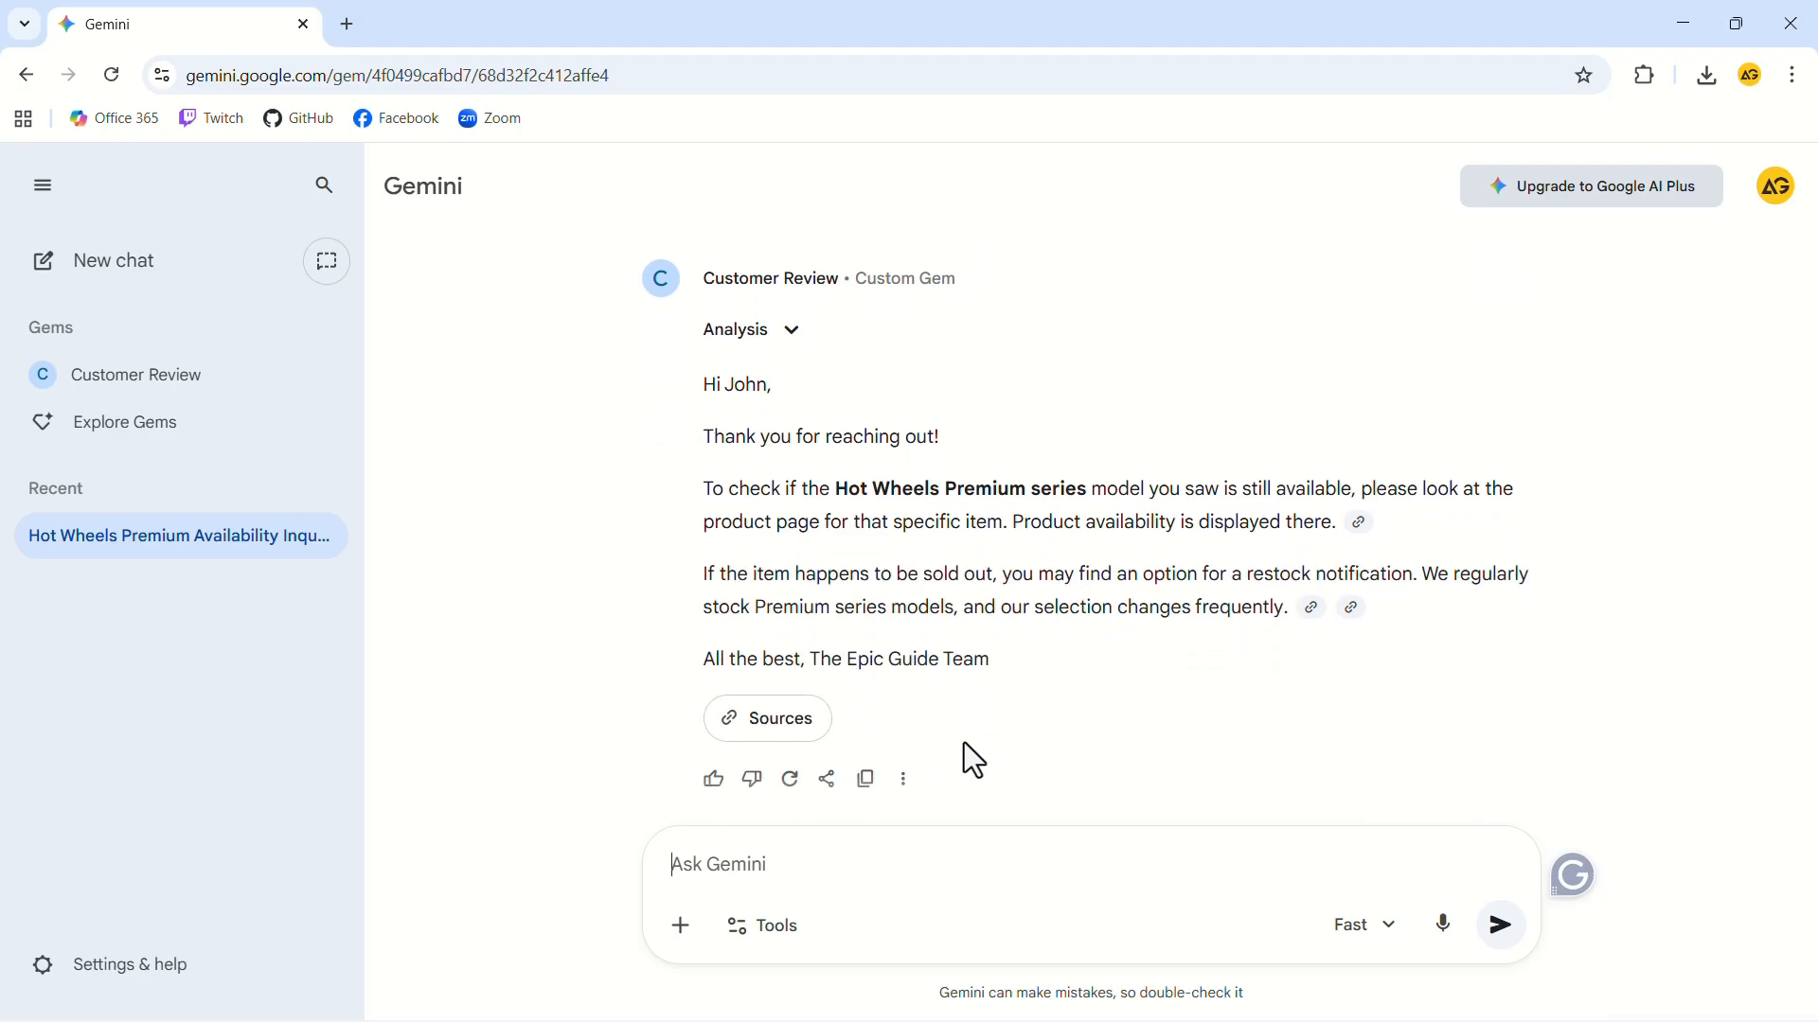
mouse_move(793, 433)
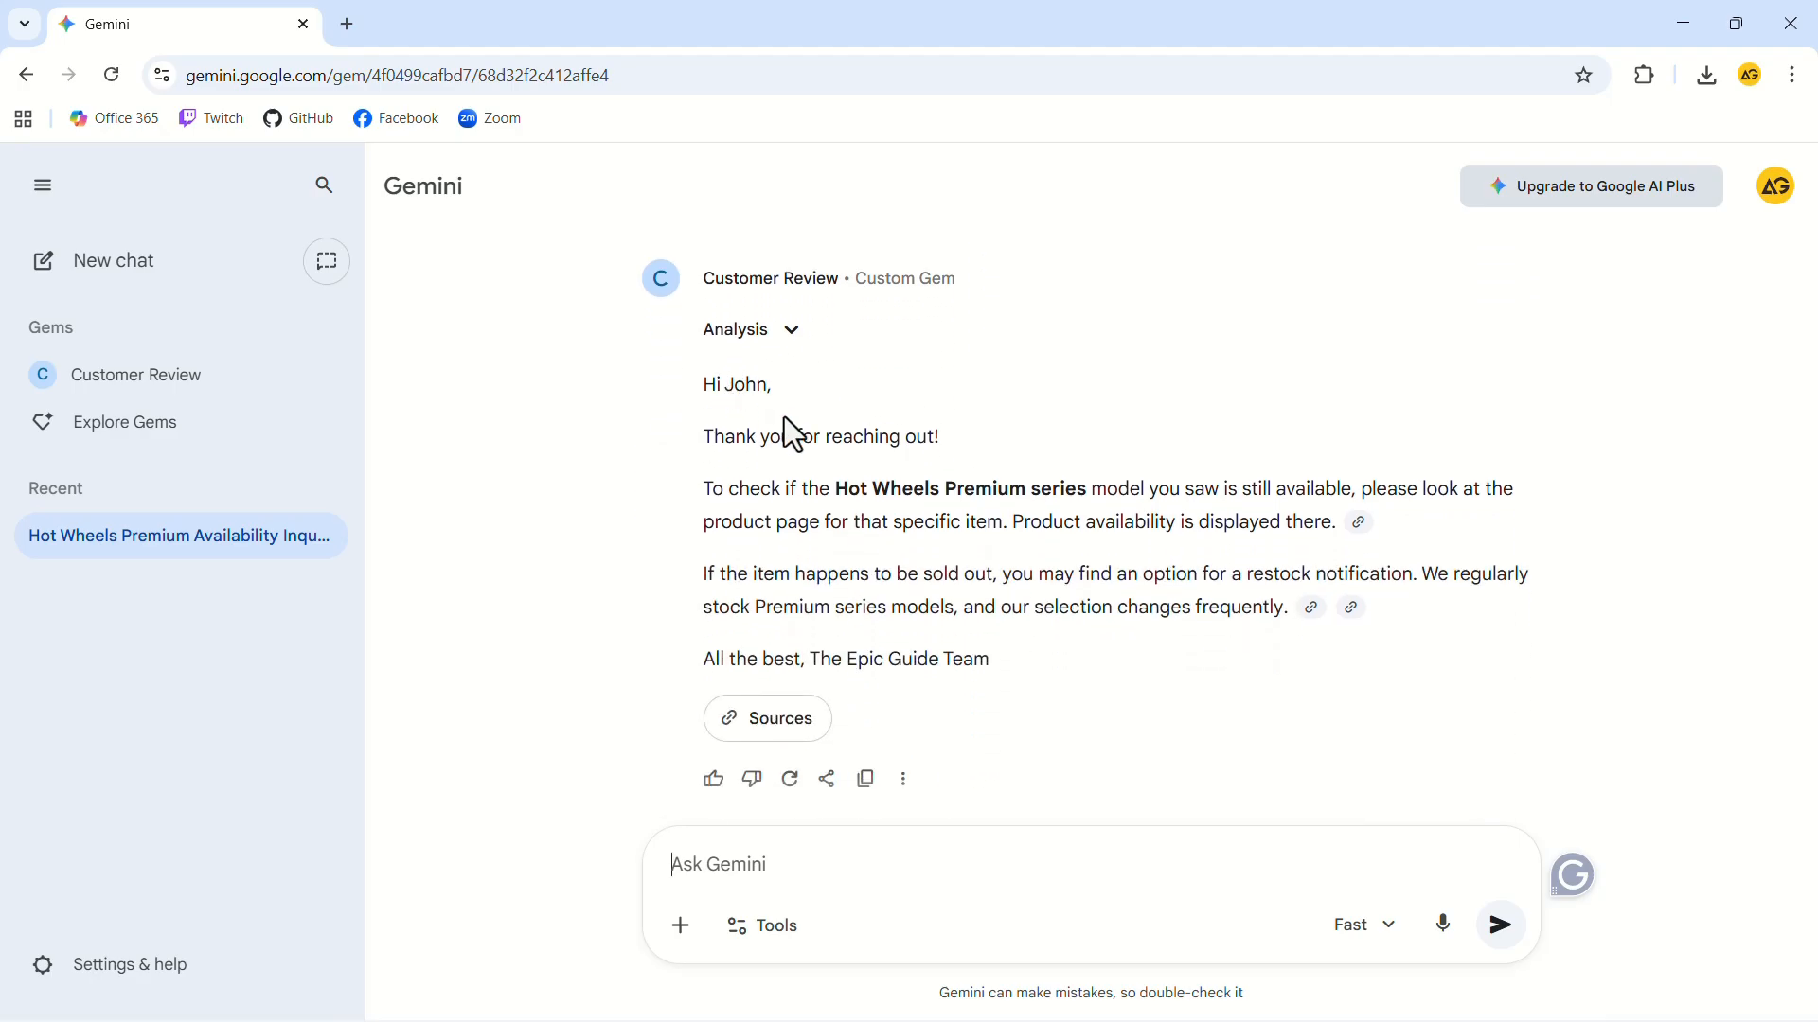
mouse_move(1464, 544)
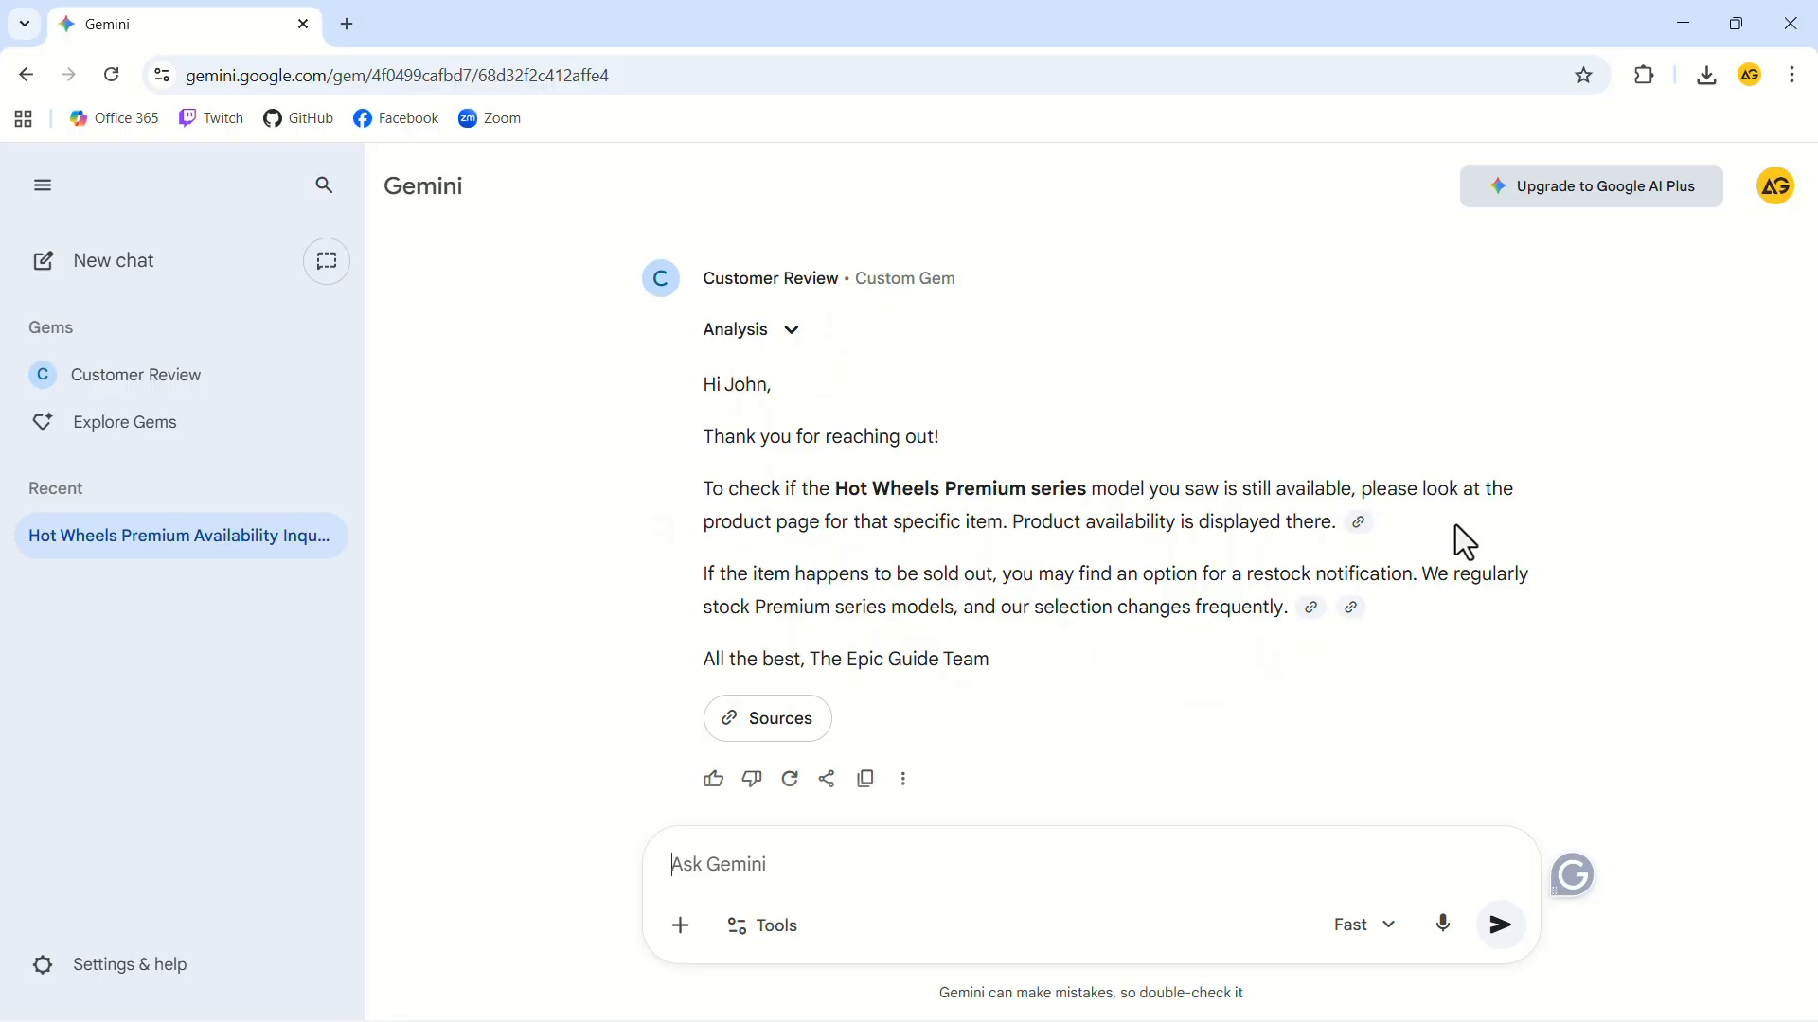
mouse_move(1108, 736)
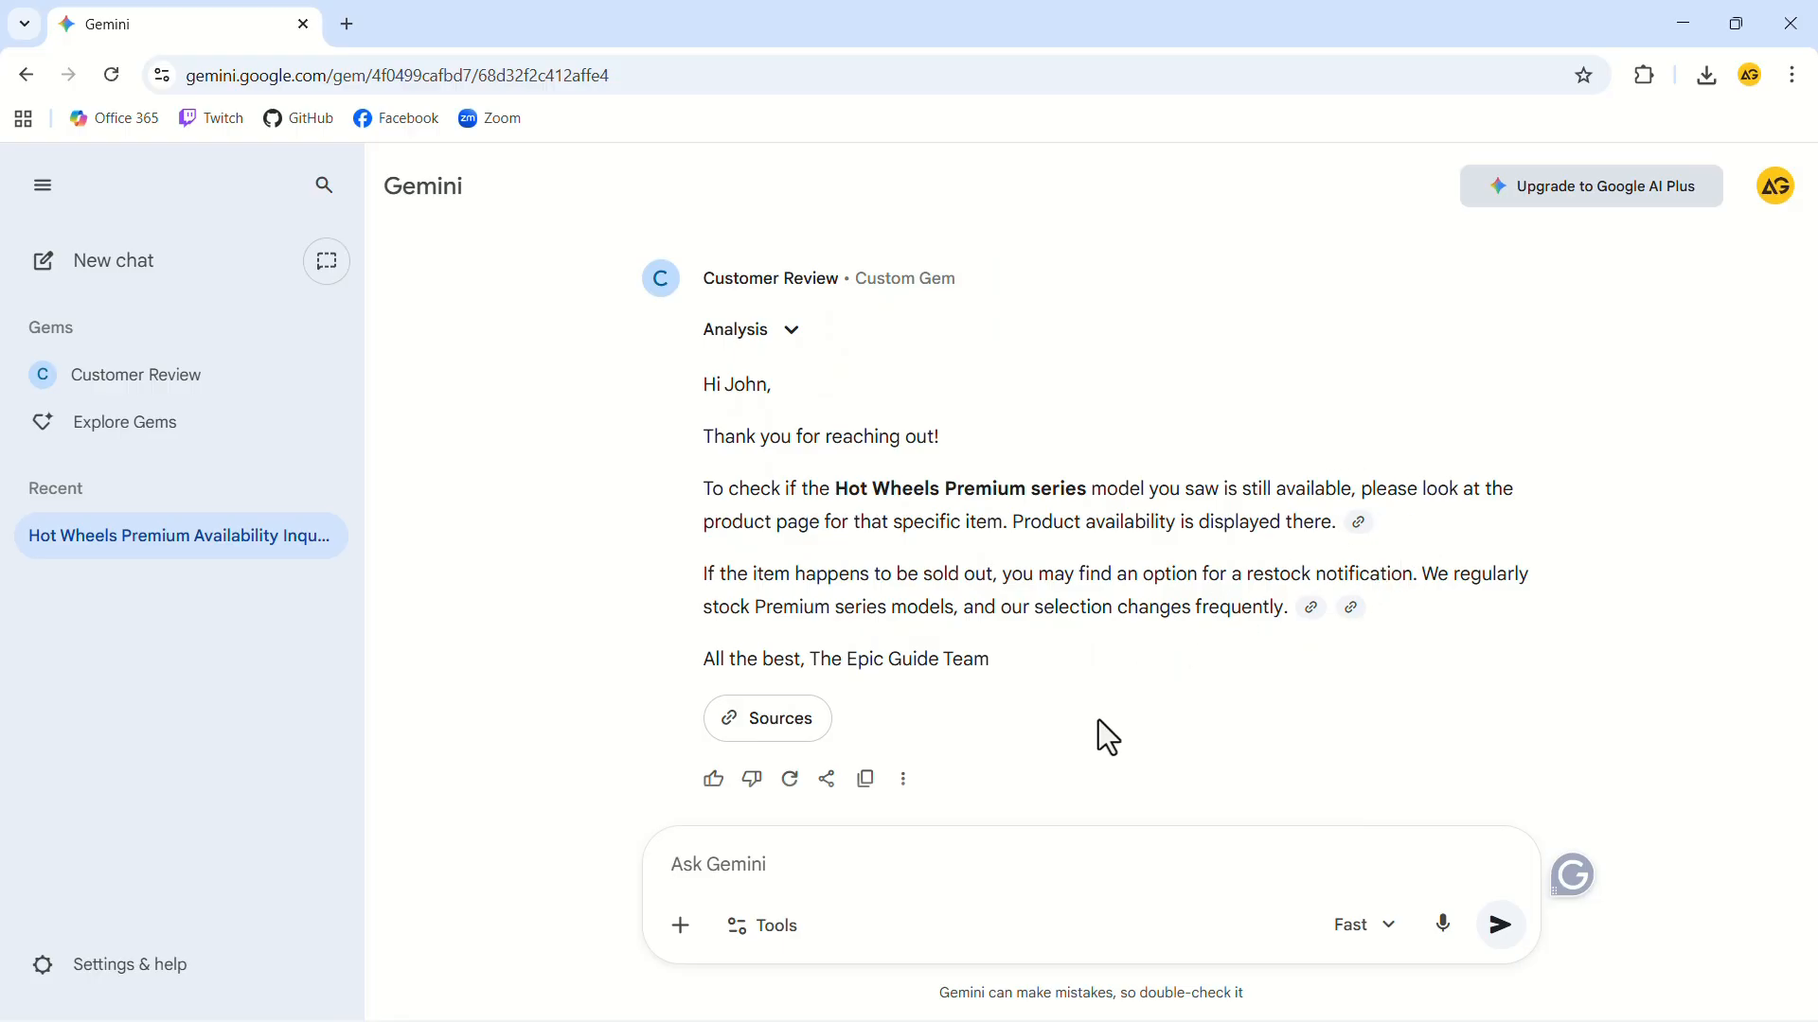